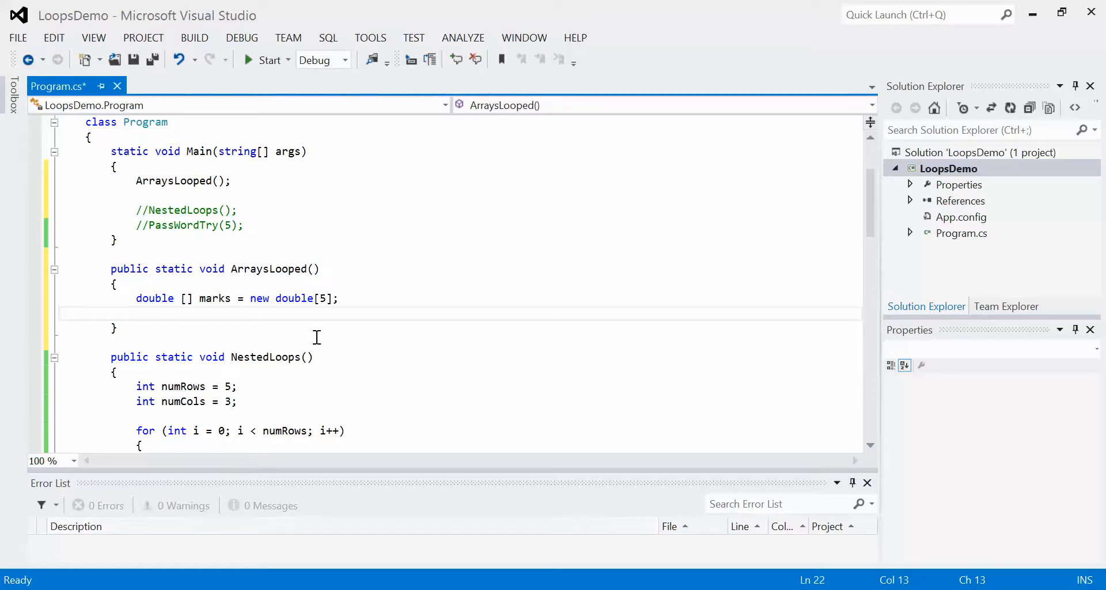
- Insert an empty line directly after the five-element marks array declaration
left_click(340, 298)
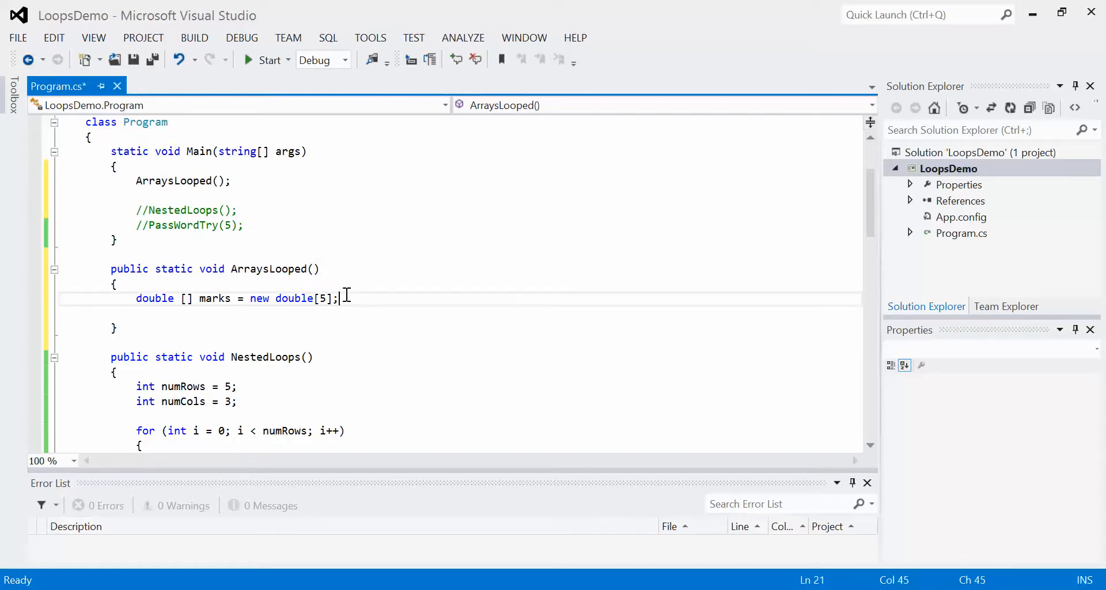
key("Return")
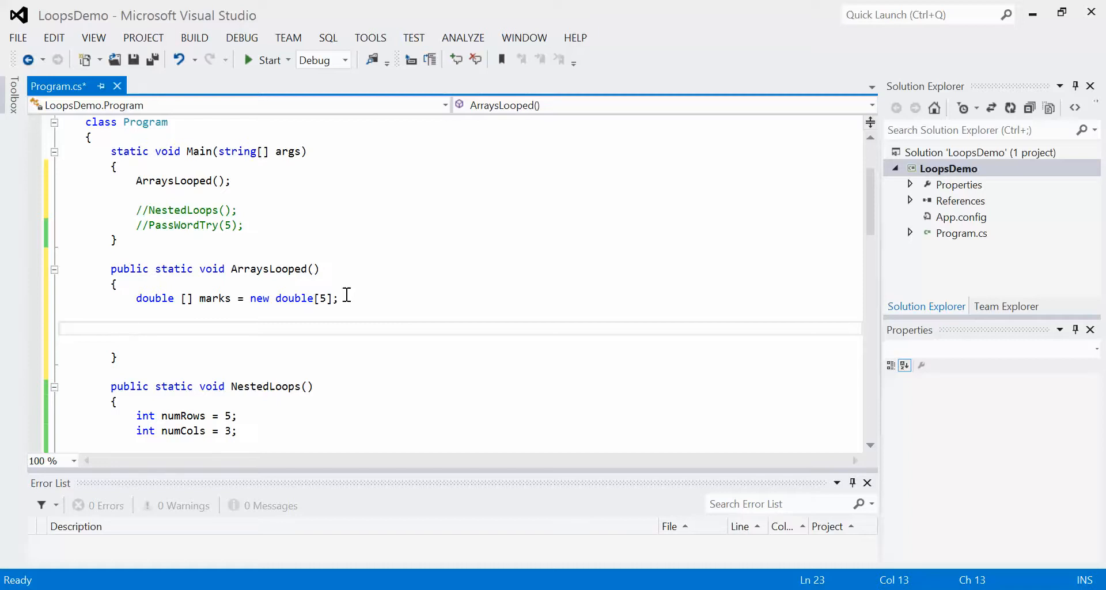
- Write the loop header for (int i = 0; i < marks.Length; i++) with an empty body
type("for (int")
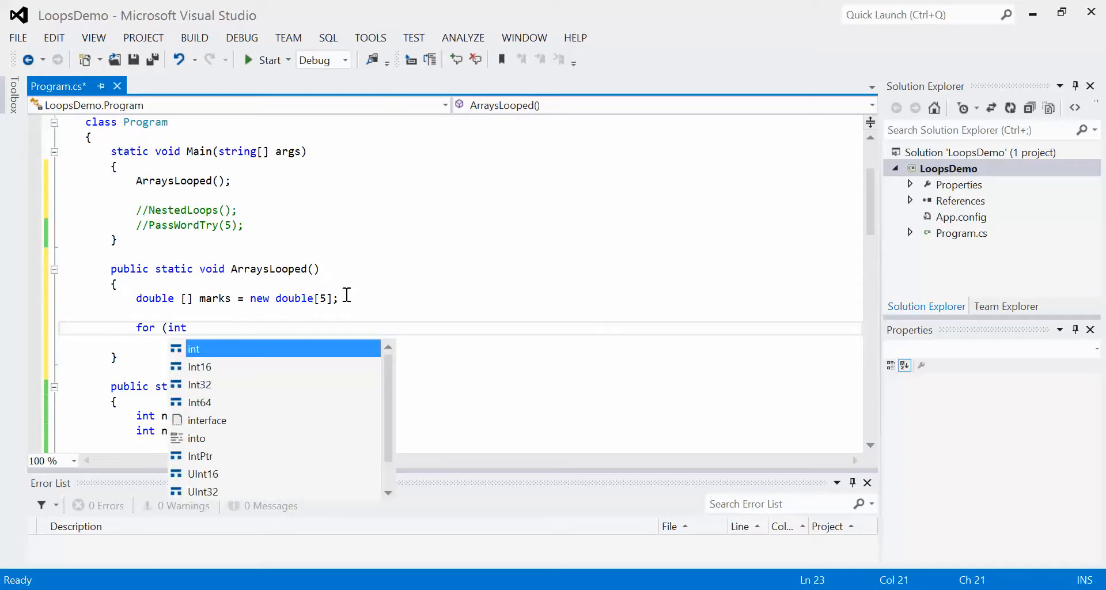
type("i = 0")
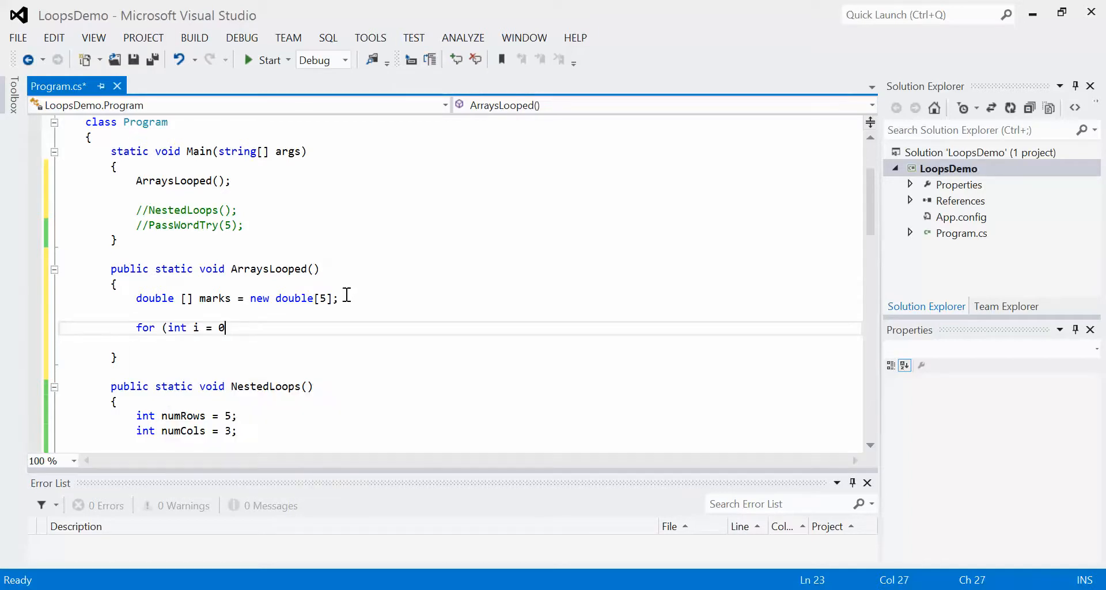
type("; i")
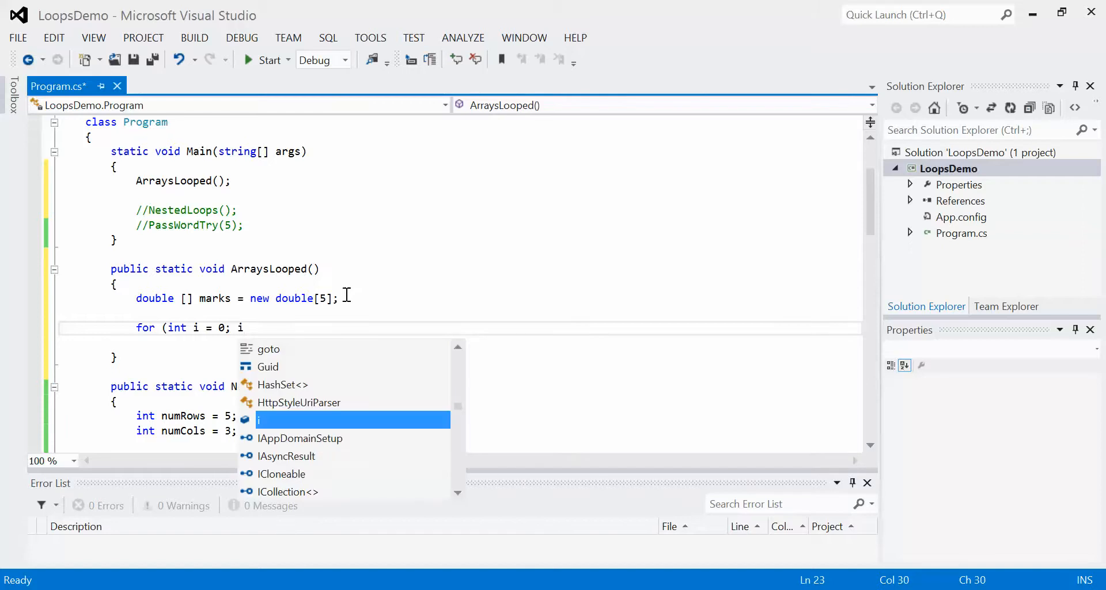
type("< marks")
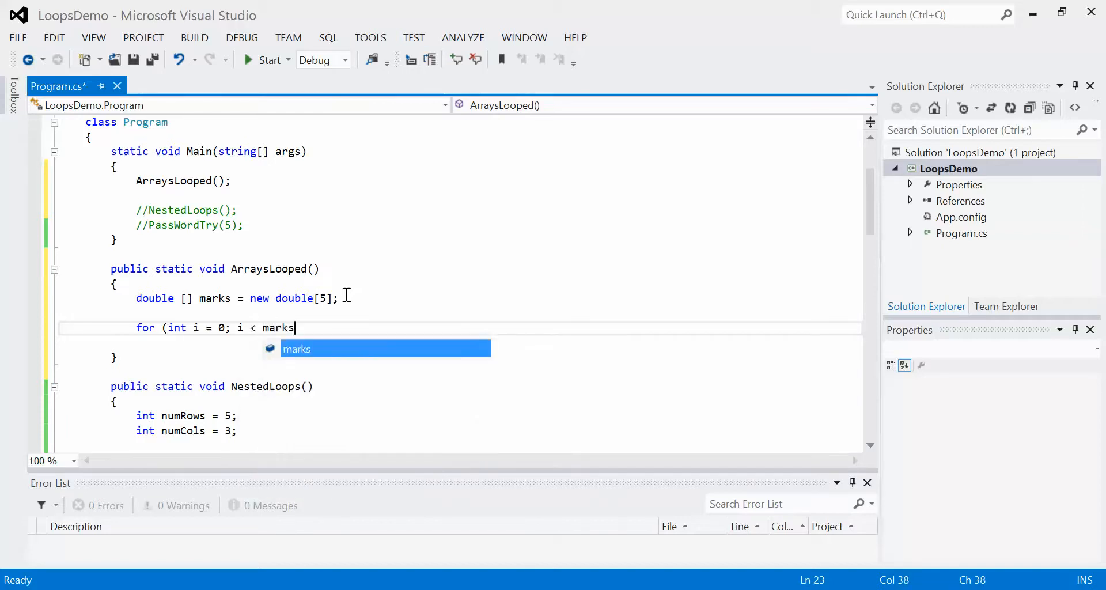
type(".Length;")
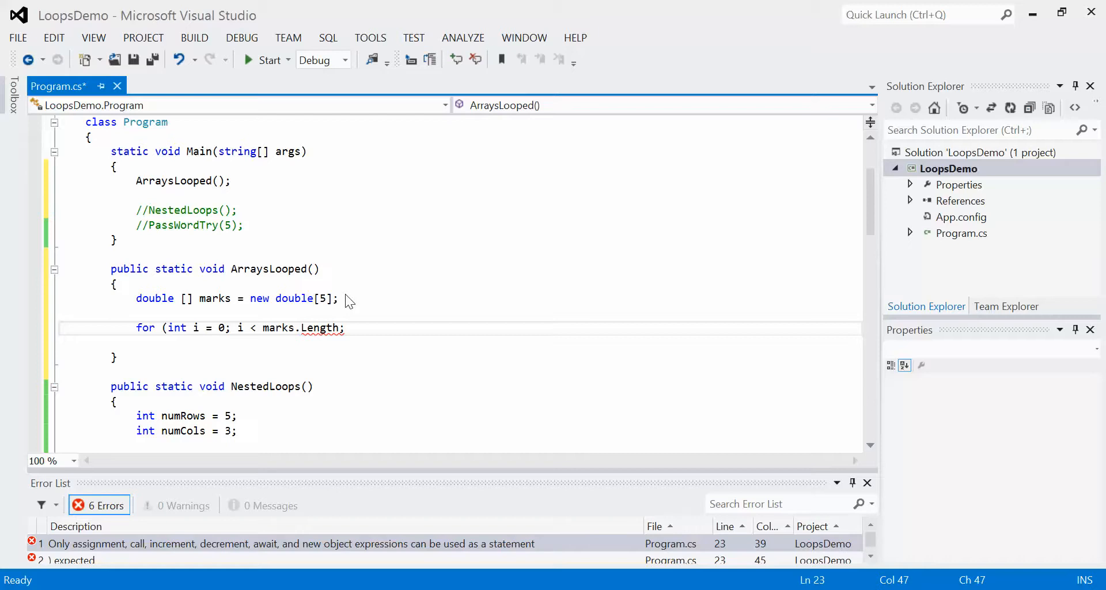
type("i++)")
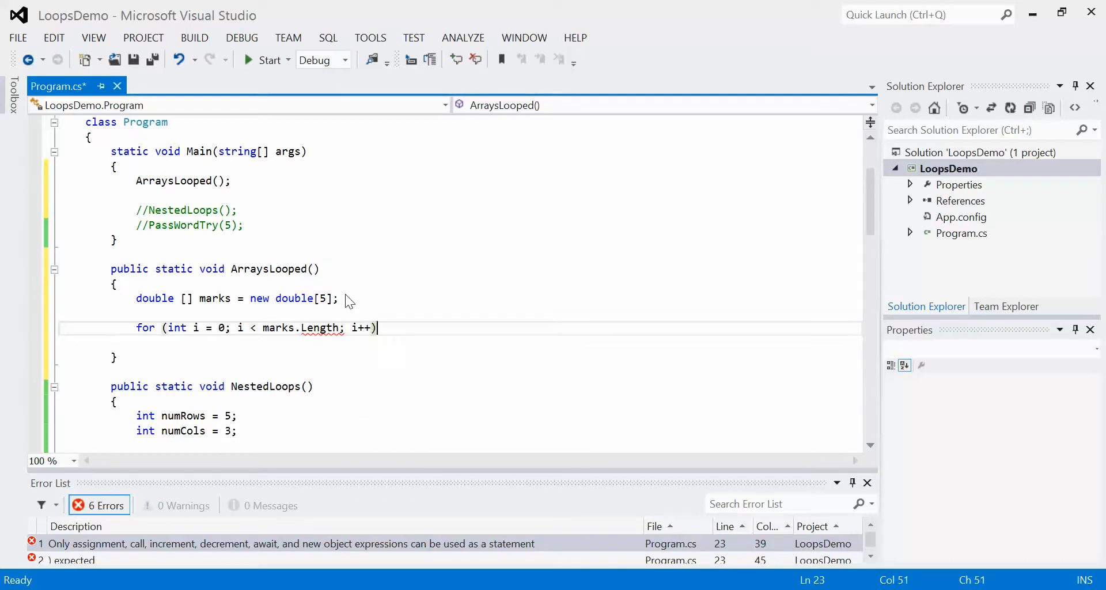
key("Enter")
type("{")
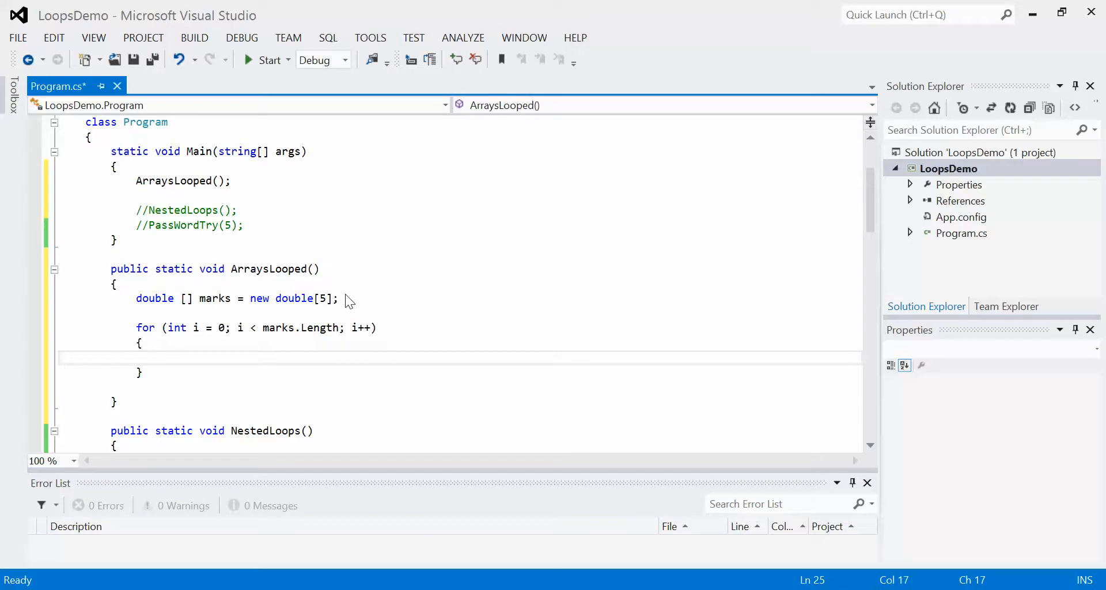
mouse_move(247, 298)
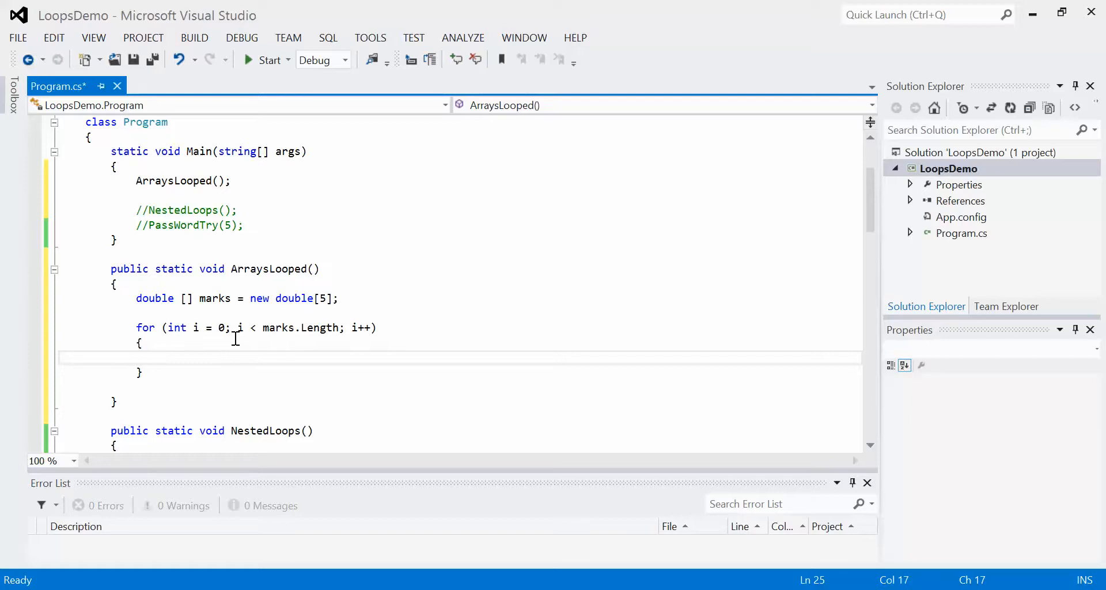
- Add Console.WriteLine("Please enter the mark"); as the first line of the loop body
type("c")
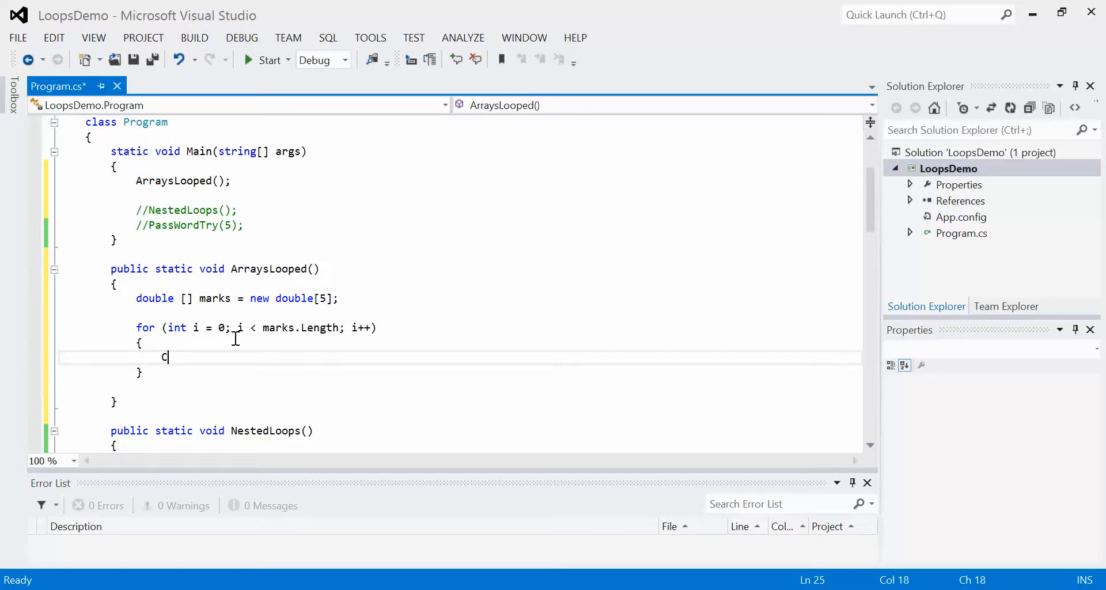
type("onsole.WriteLine(\"PLease")
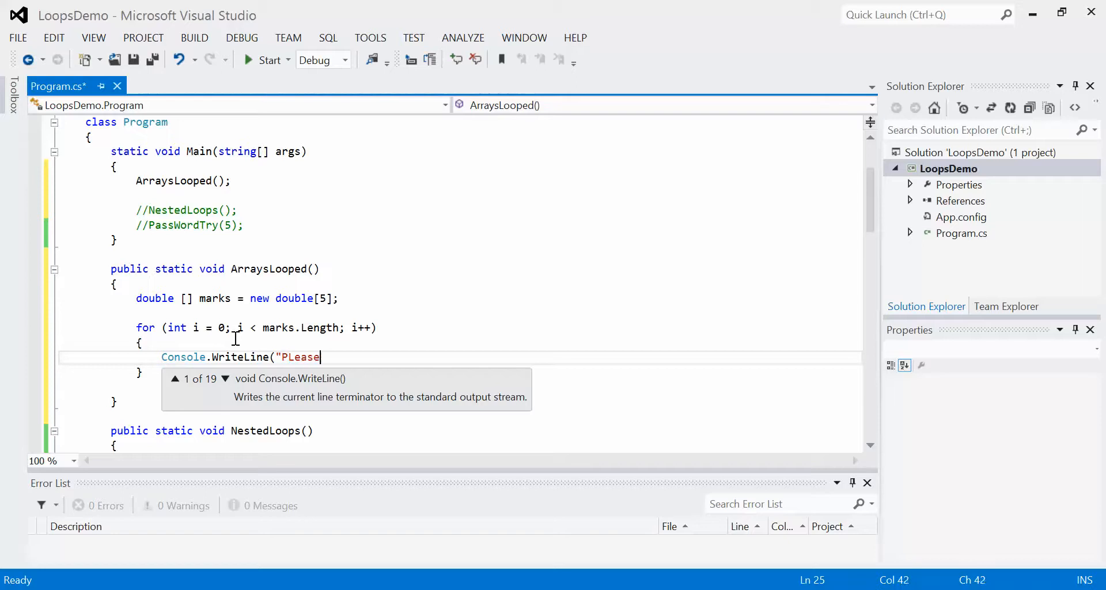
key("Backspace")
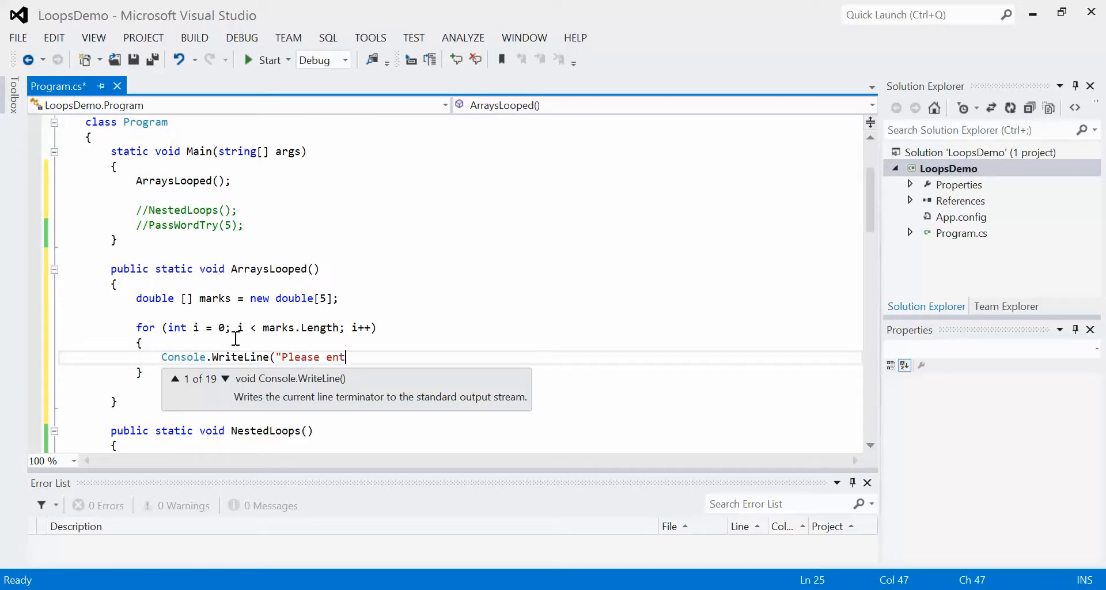
type("er the mark\")(")
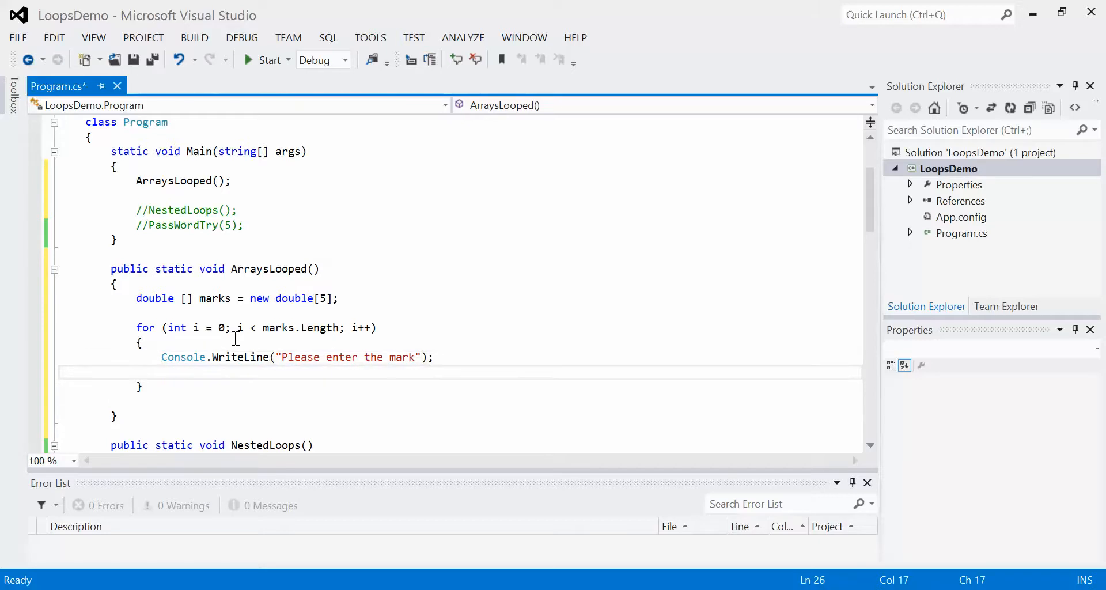
- Store each input with marks[i] = Convert.ToDouble(Console.ReadLine());
type("Console")
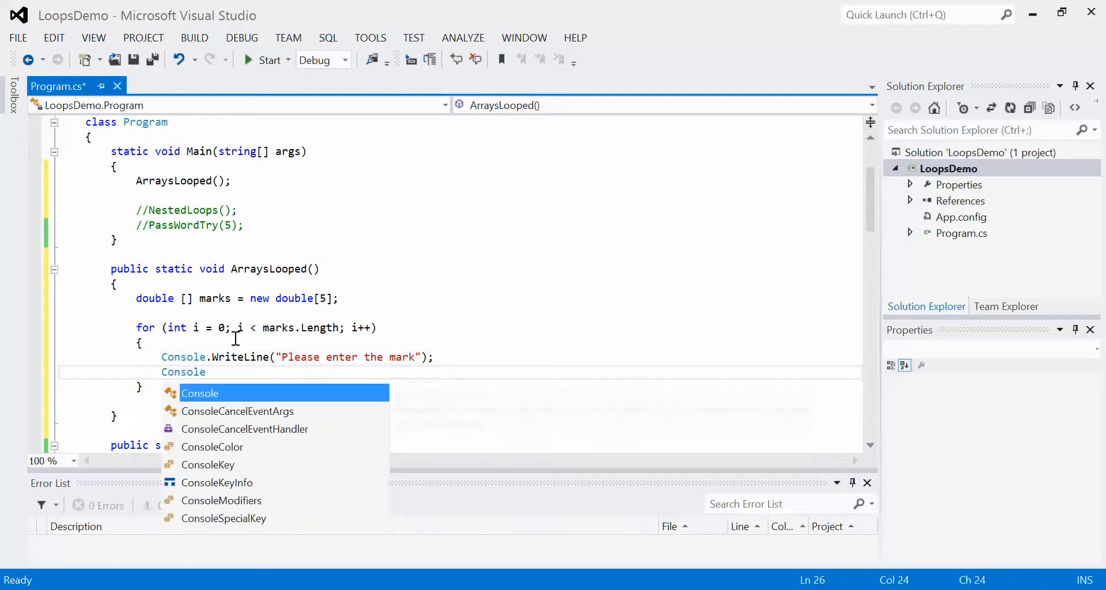
type("mark")
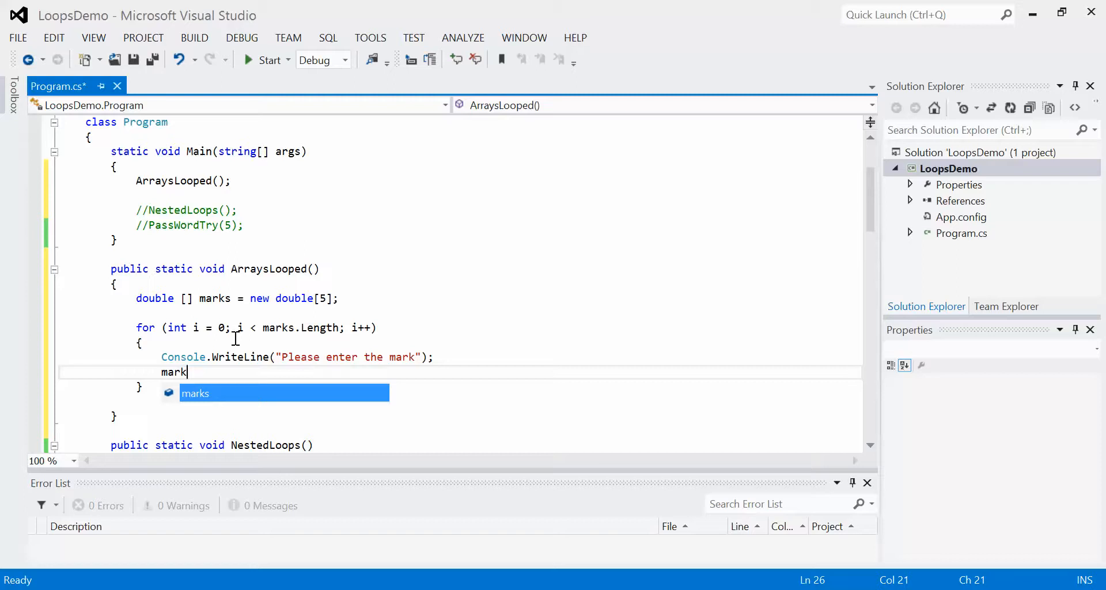
type("s[i]")
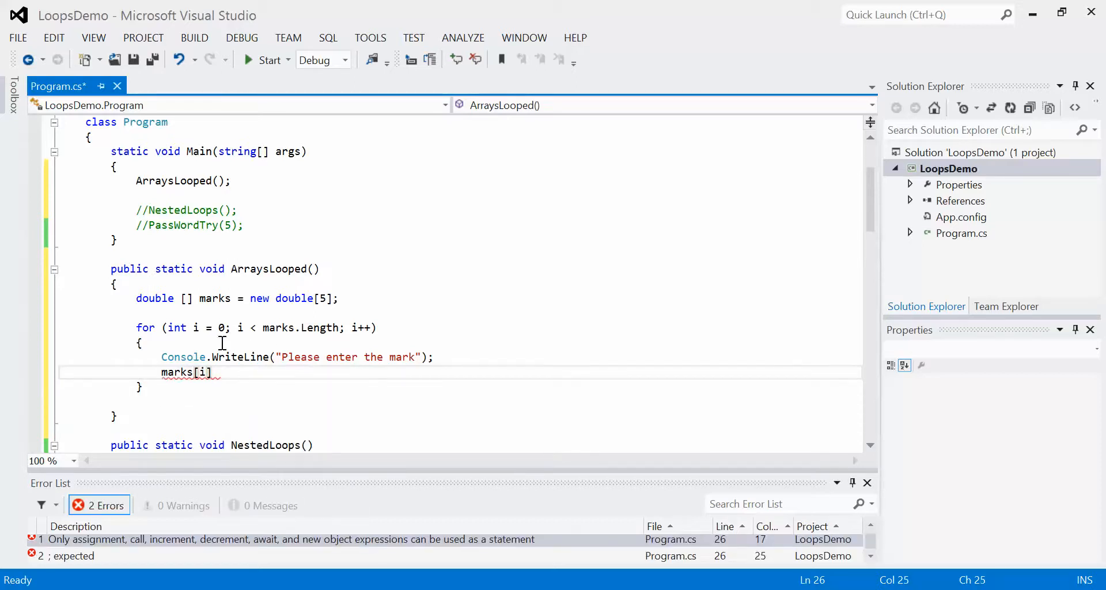
mouse_move(462, 289)
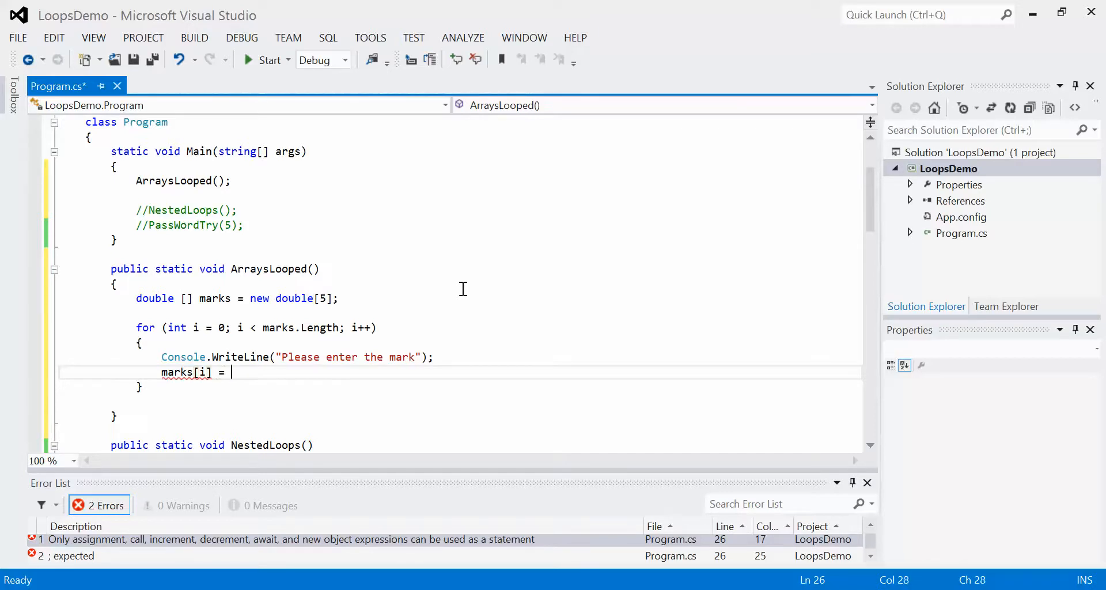
type("Convert.ToDouble(\"")
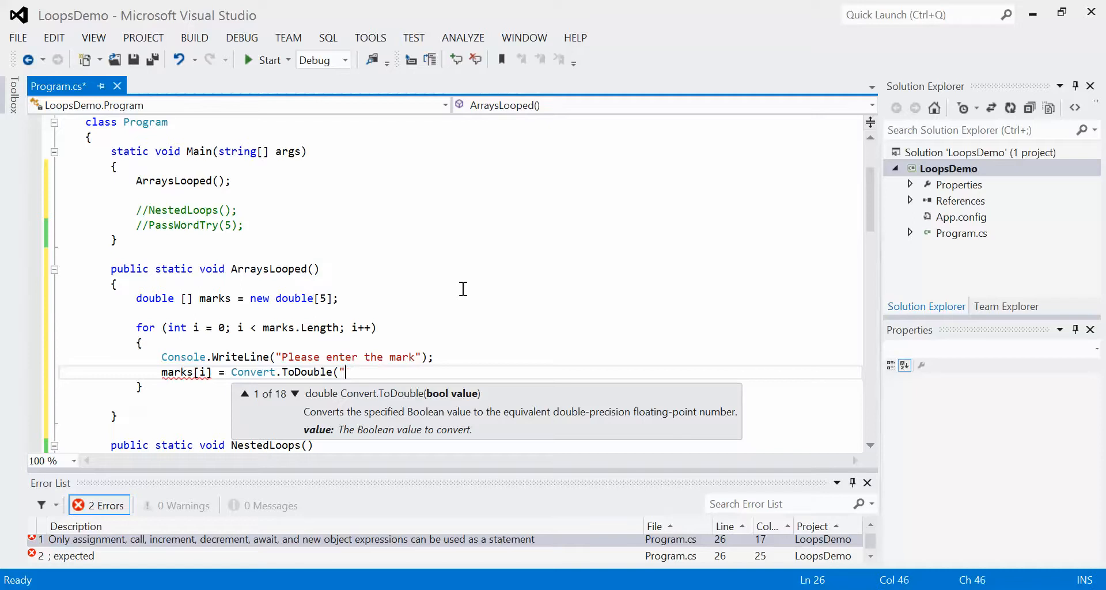
type("Console.")
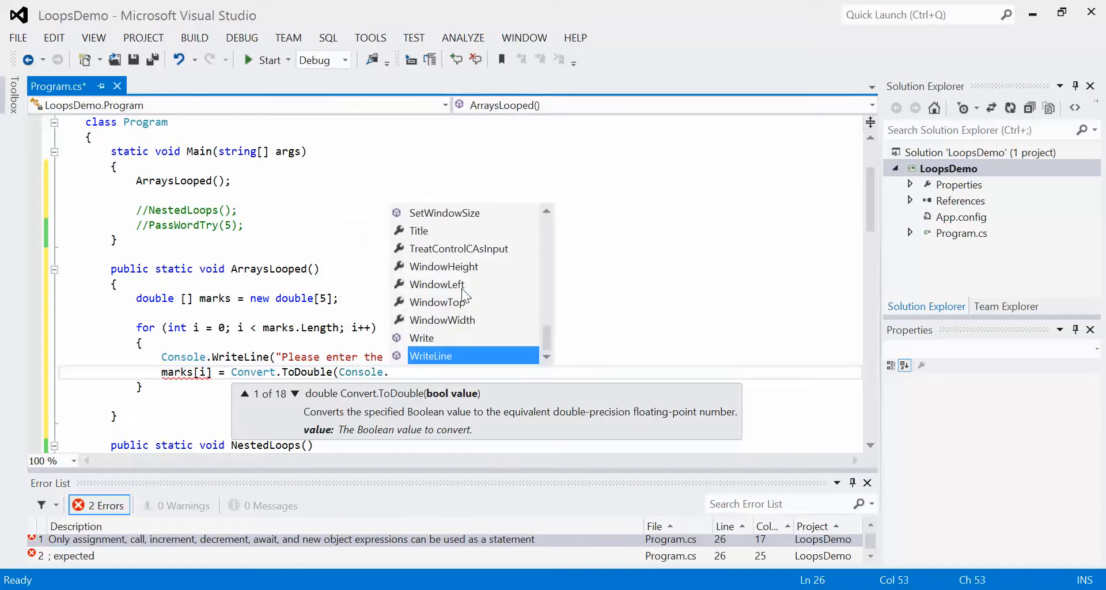
type("ReadLine());")
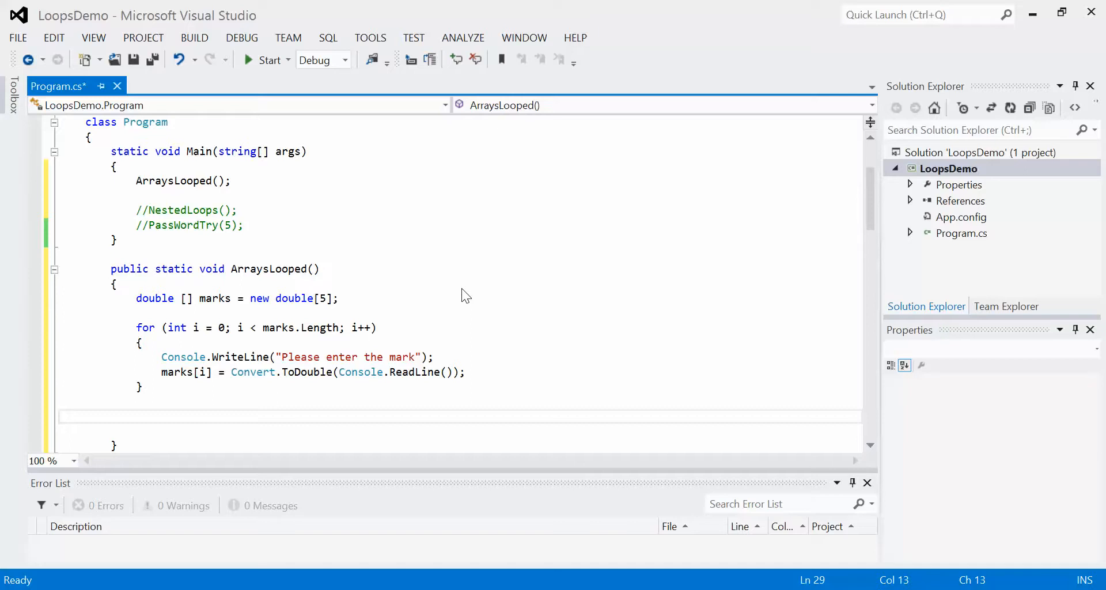
- Declare double sum = 0; and double average = 0; before the loop
left_click(138, 416)
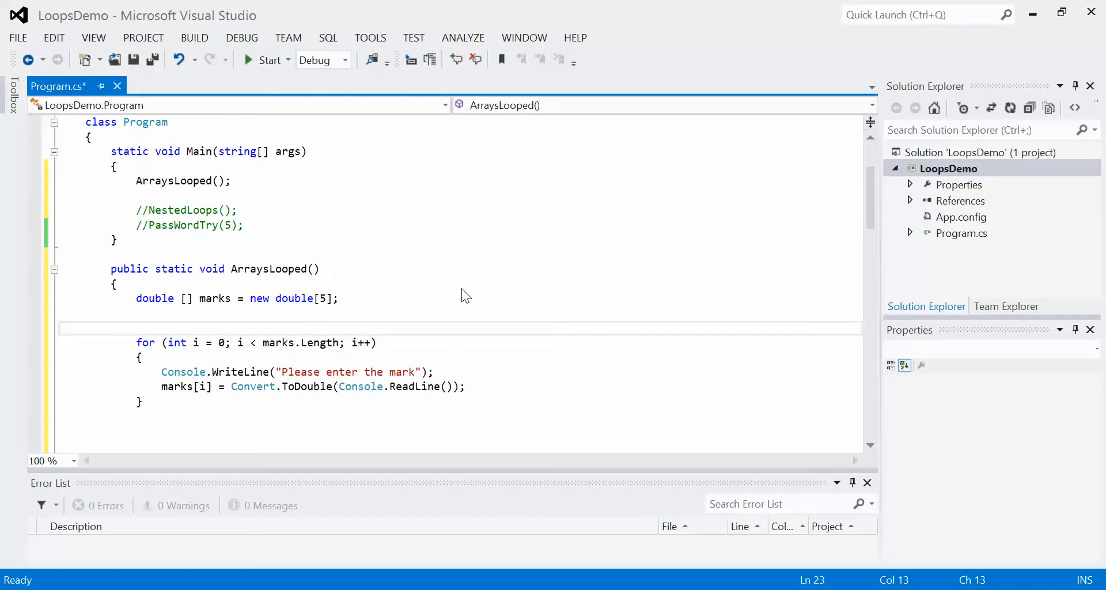
type("double")
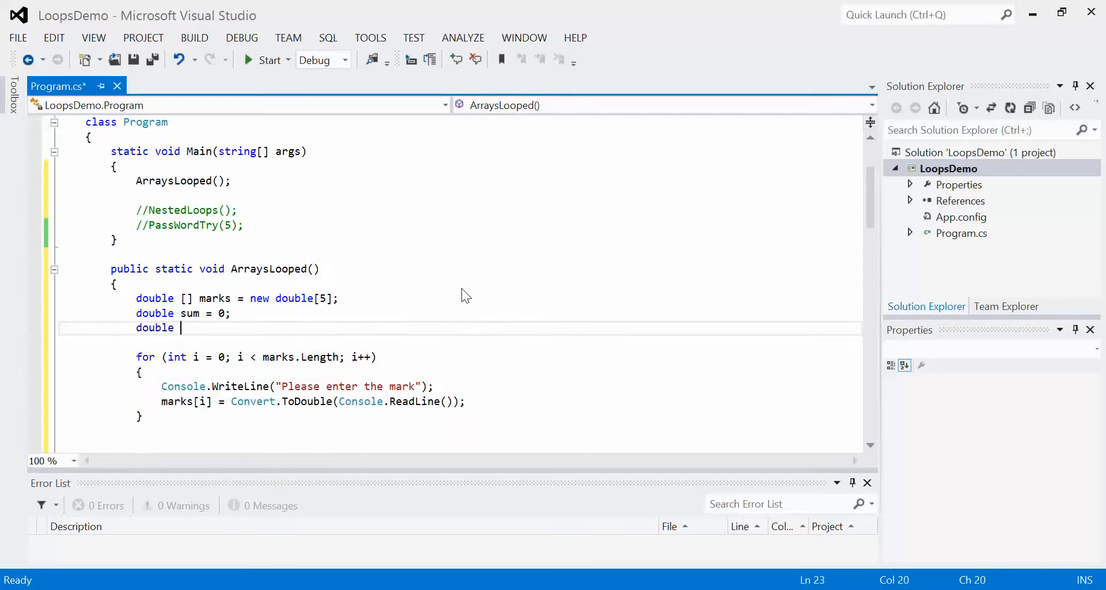
type("average =")
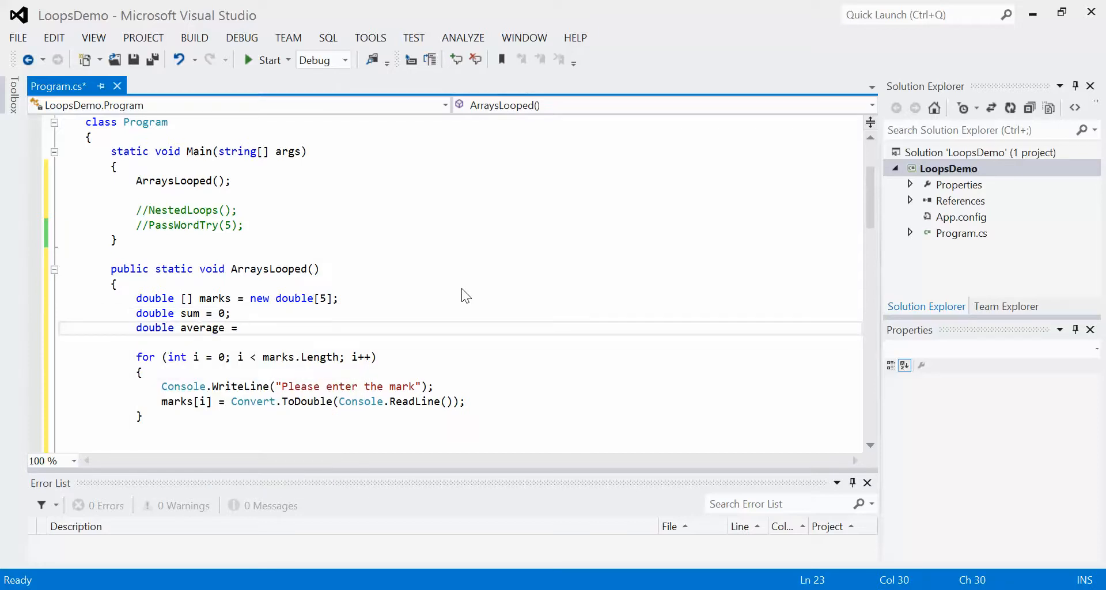
type("0;")
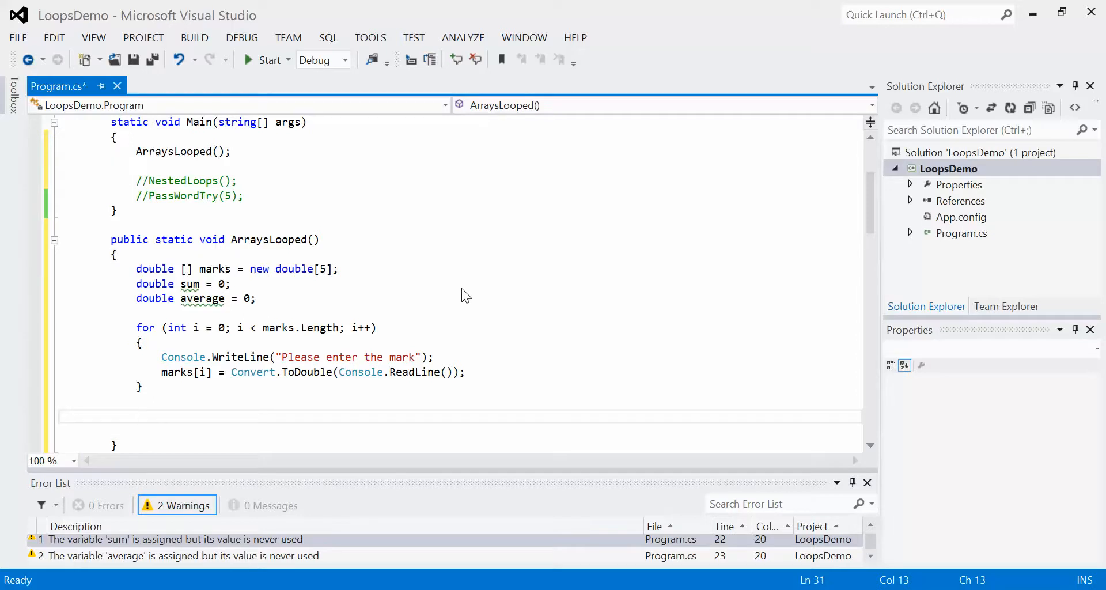
- Write the comment //sum = marks[0] + marks[1]... below the first loop
type("sum")
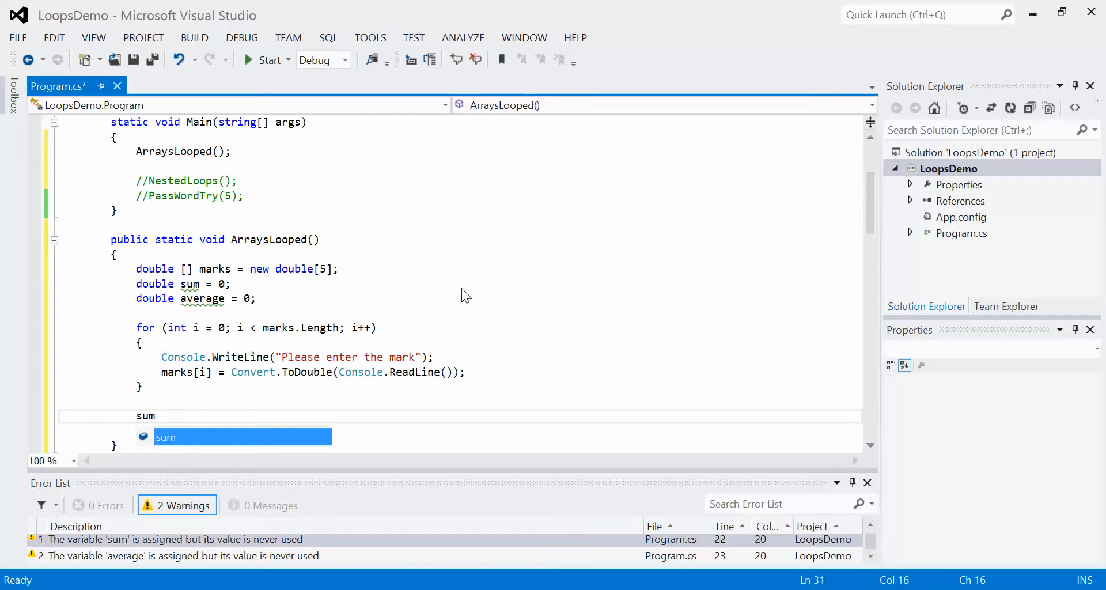
type("= marks")
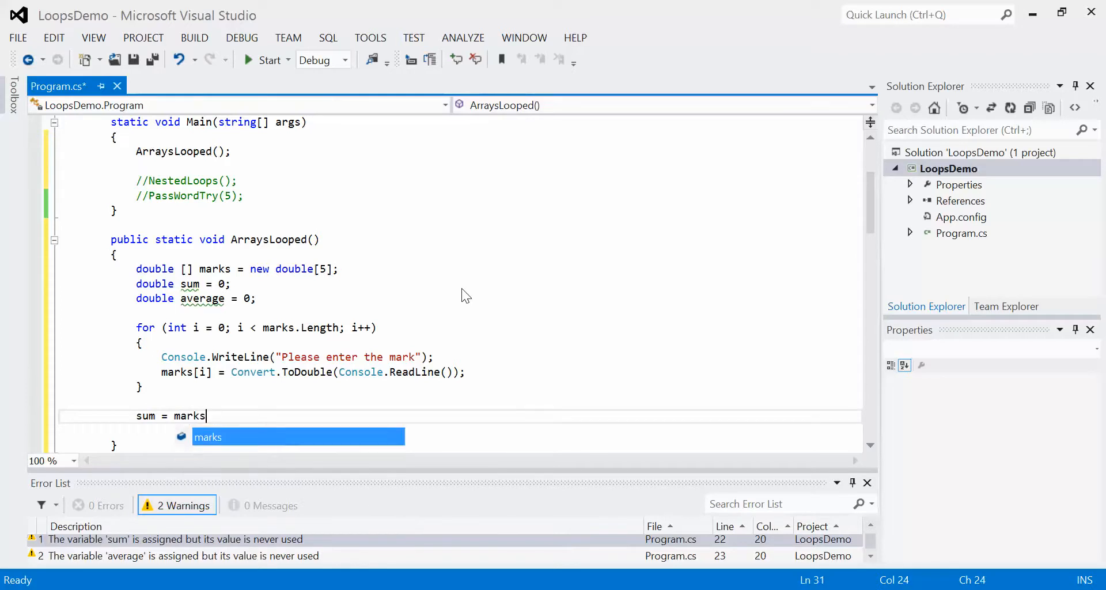
type("[0] + marks[1]...")
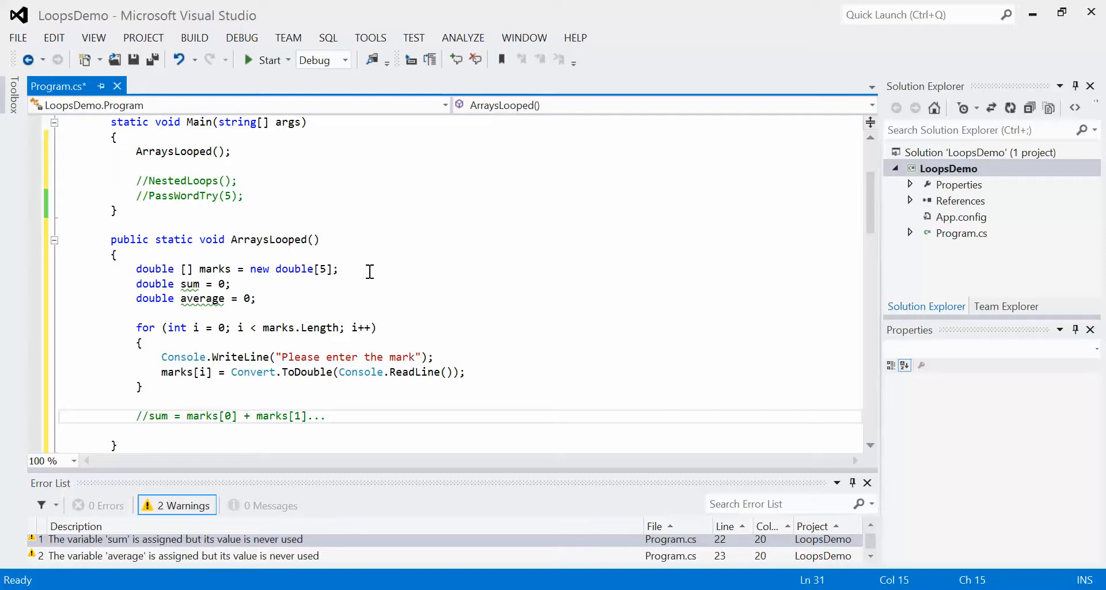
- Resize marks to 500 and back to 5, then open a line after the sum comment
left_click(327, 269)
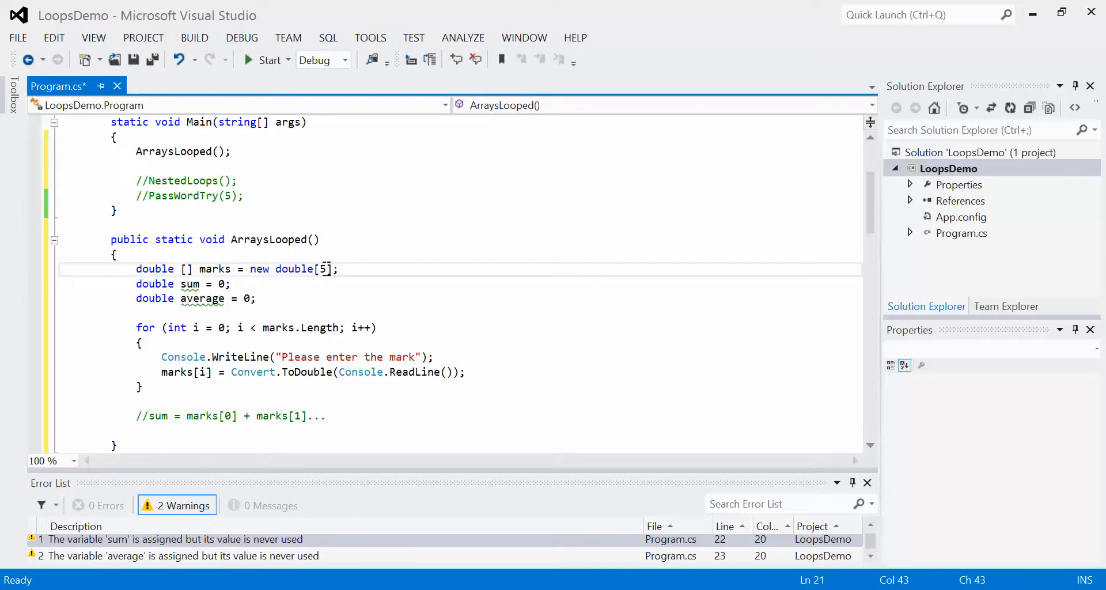
type("00")
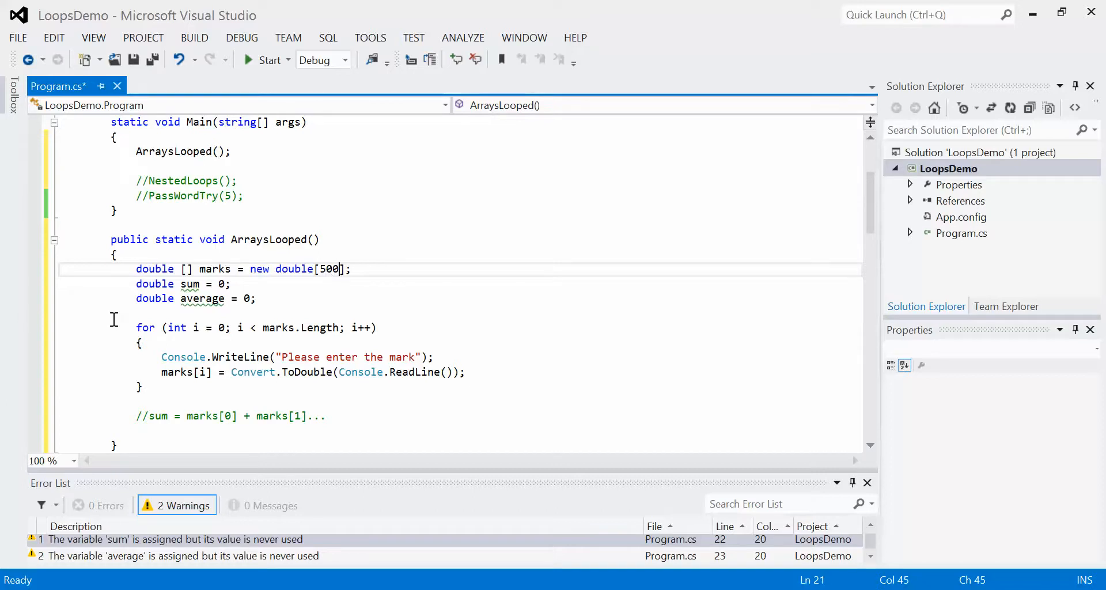
mouse_move(305, 372)
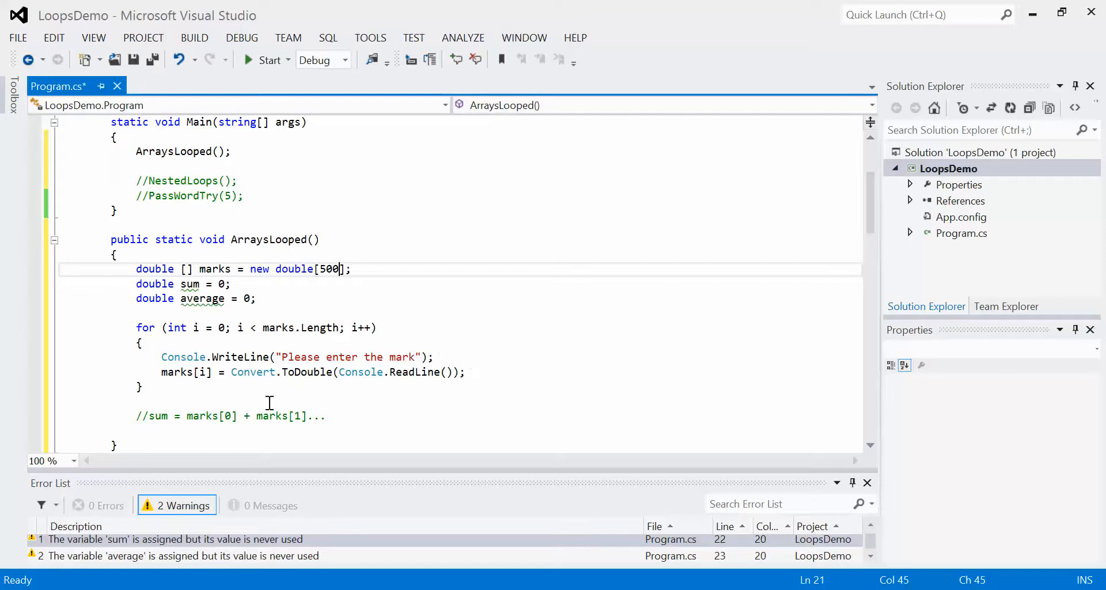
mouse_move(304, 381)
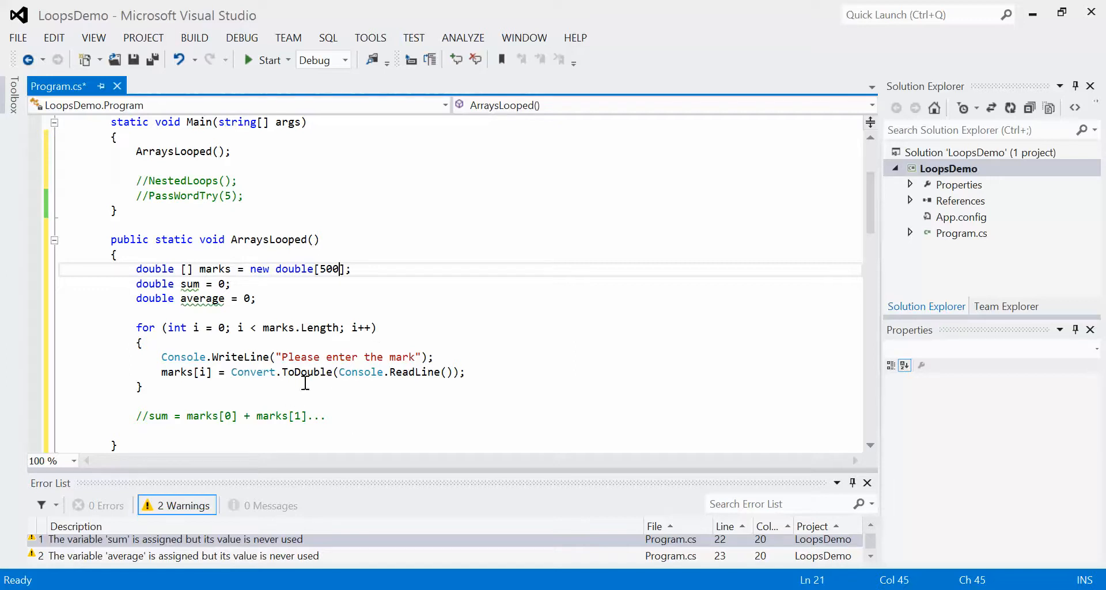
mouse_move(322, 327)
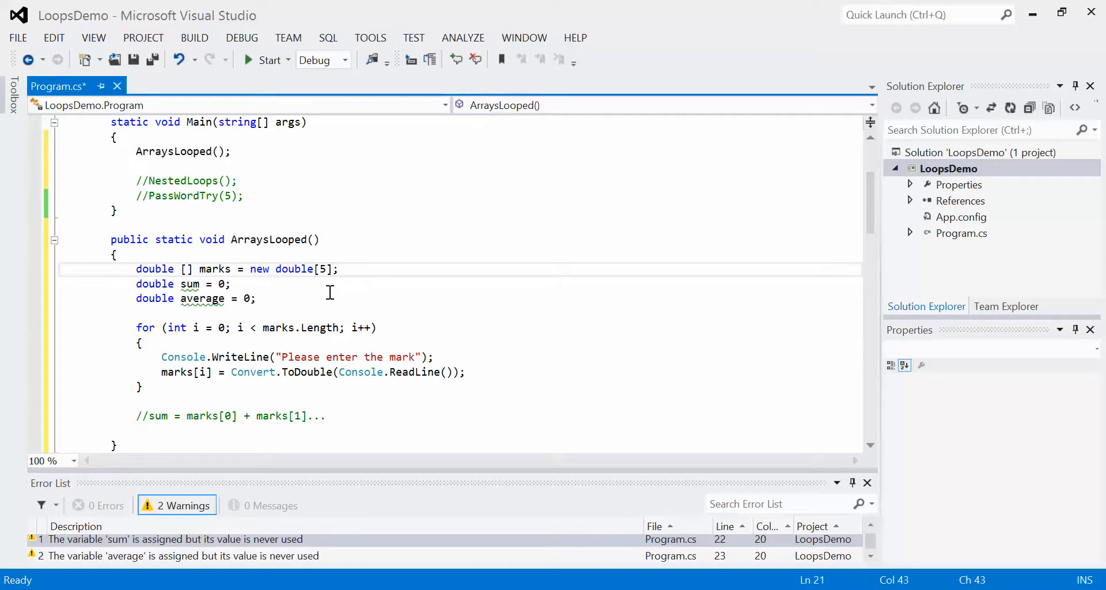
left_click(349, 415)
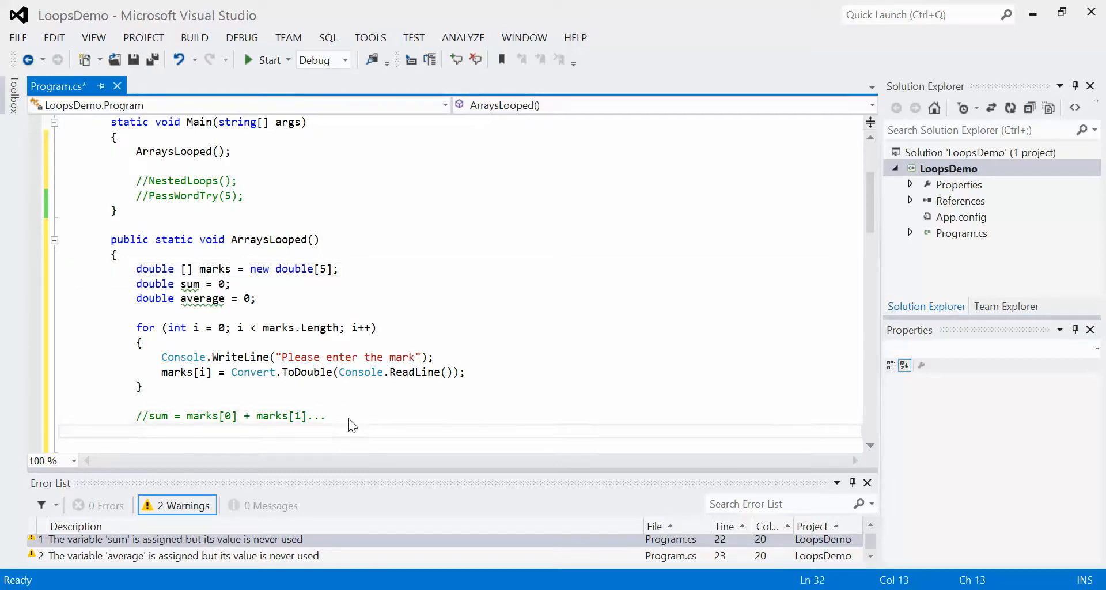
- Write a second for (int i = 0; i < marks.Length; i++) loop with empty braces
type("for (")
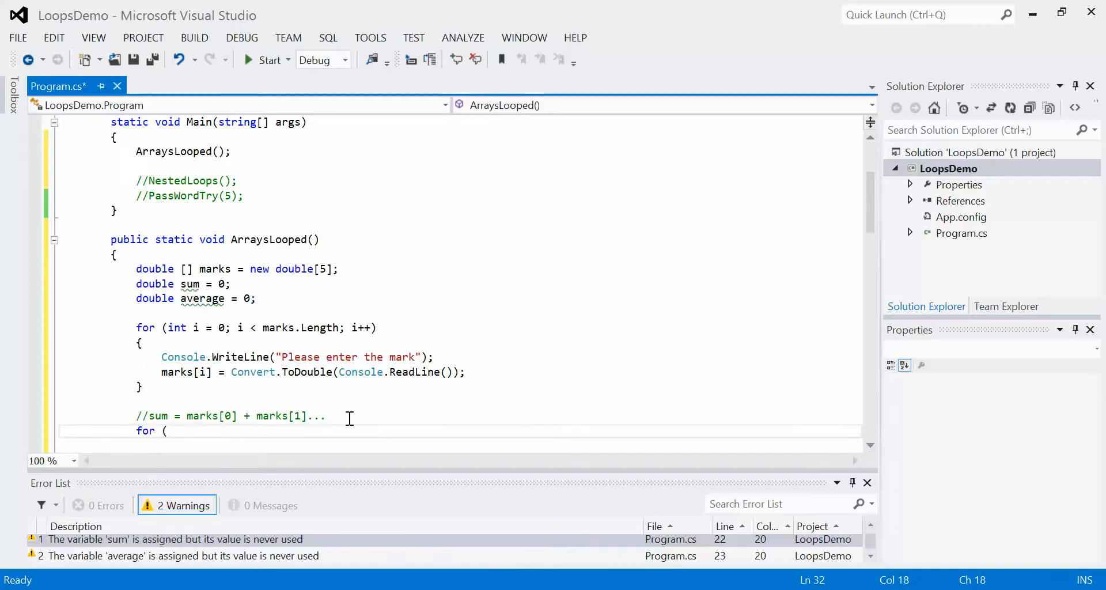
type("int i =")
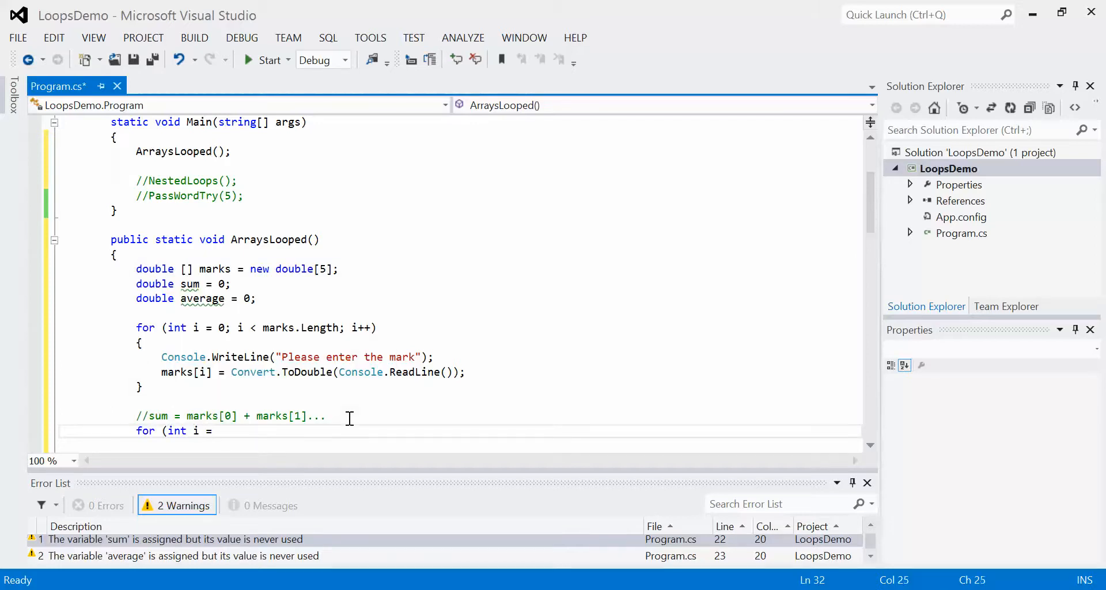
type("0; i < marks.Length; i++")
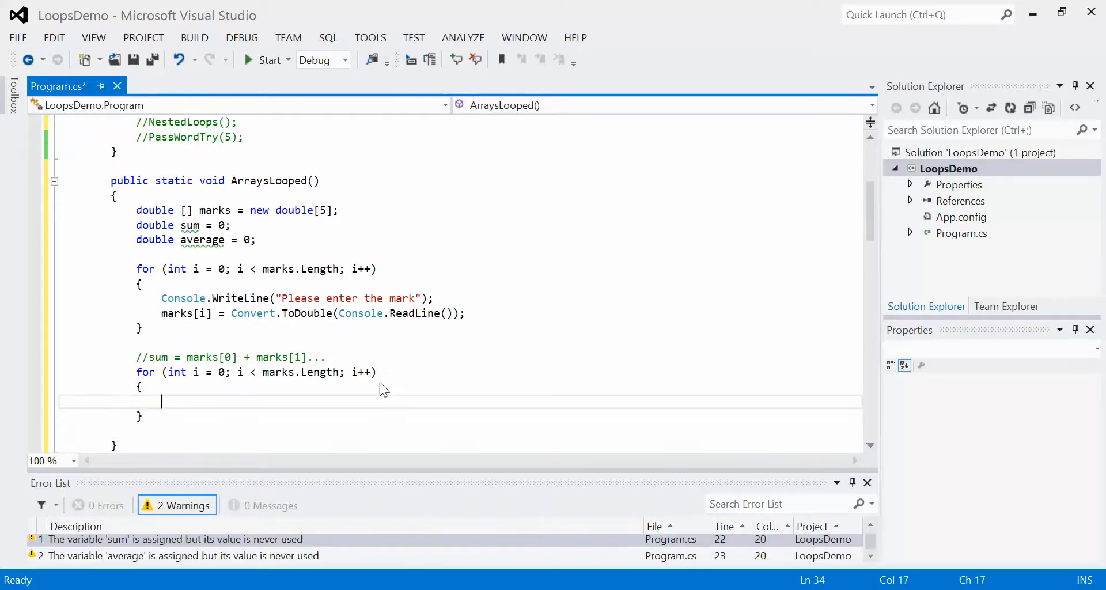
- Fill the second loop body with sum = sum + marks[i];
type("sum")
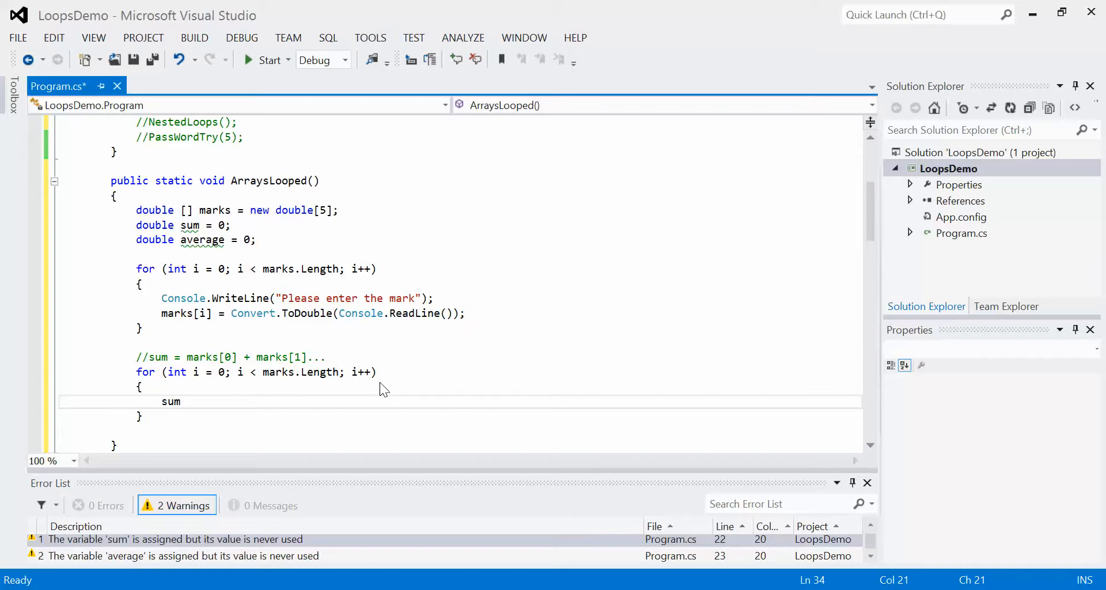
type("= sum +")
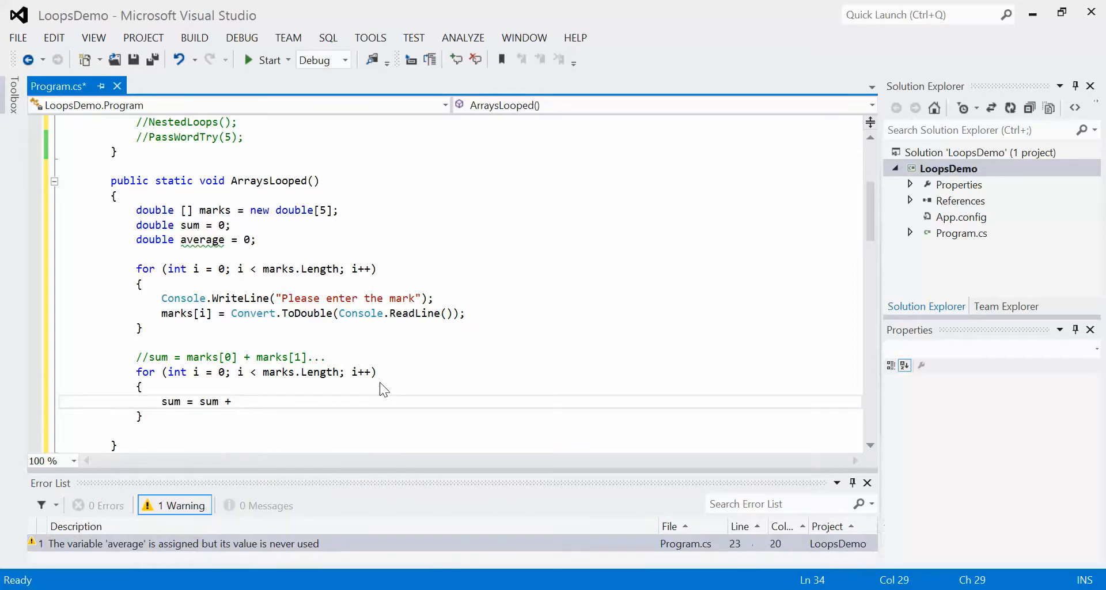
type("marks")
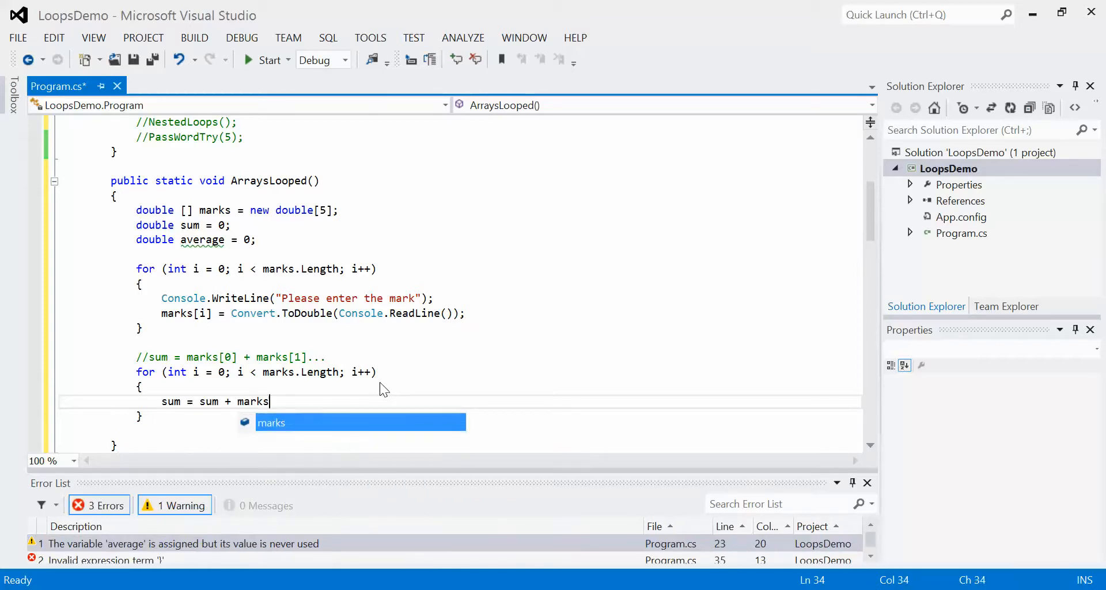
type("[")
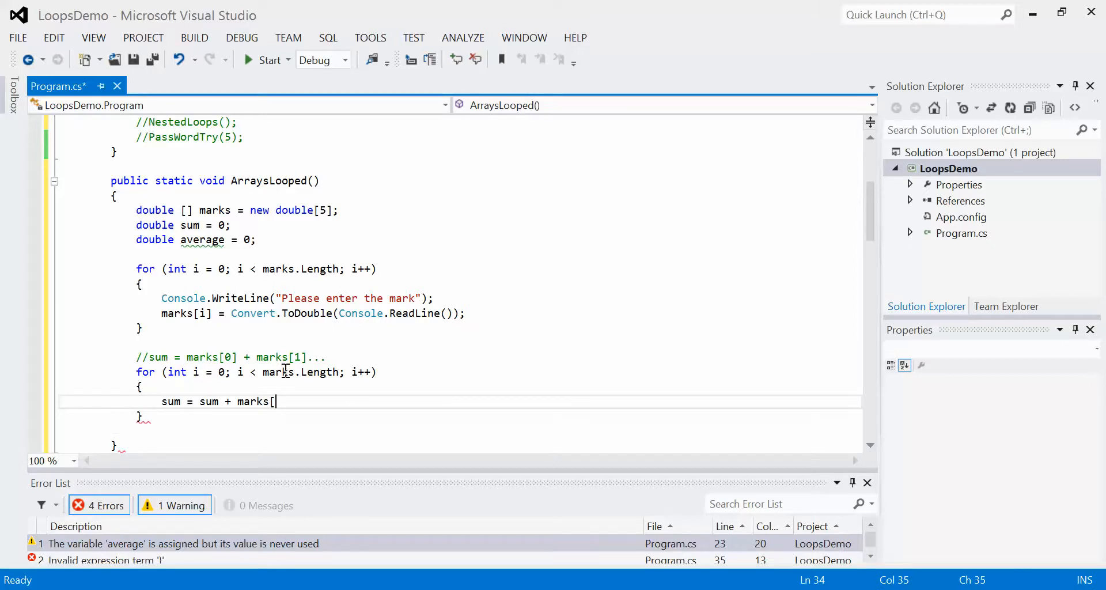
mouse_move(346, 341)
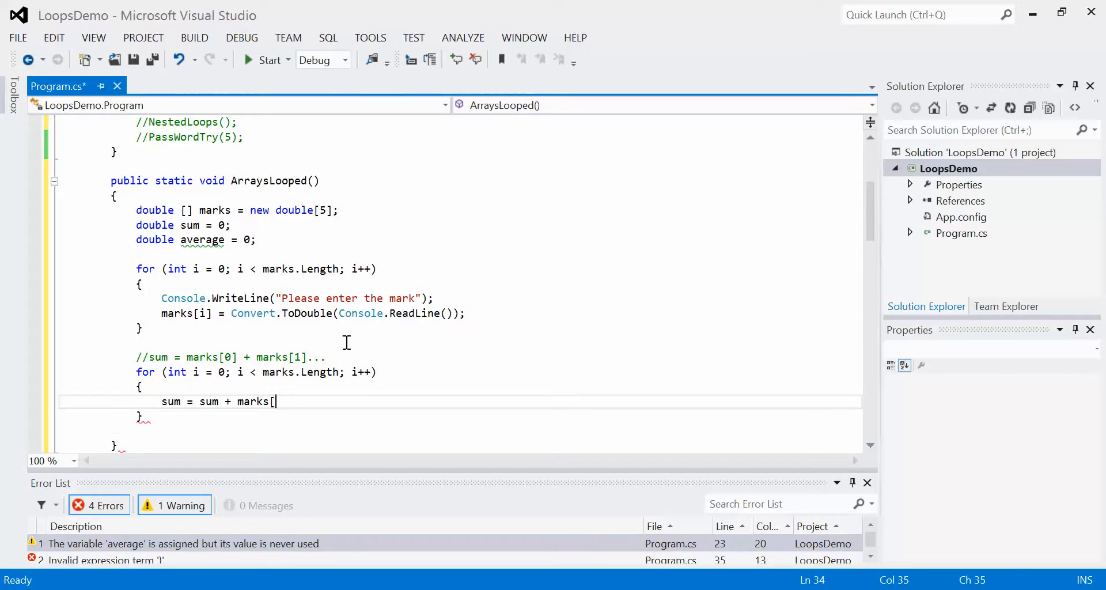
mouse_move(431, 349)
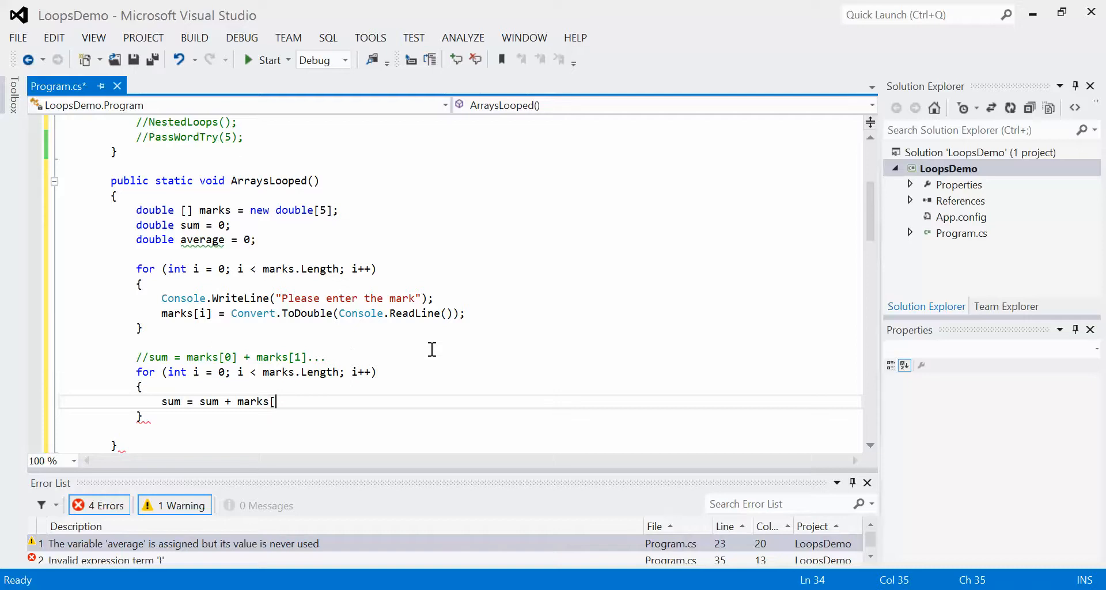
type("i]")
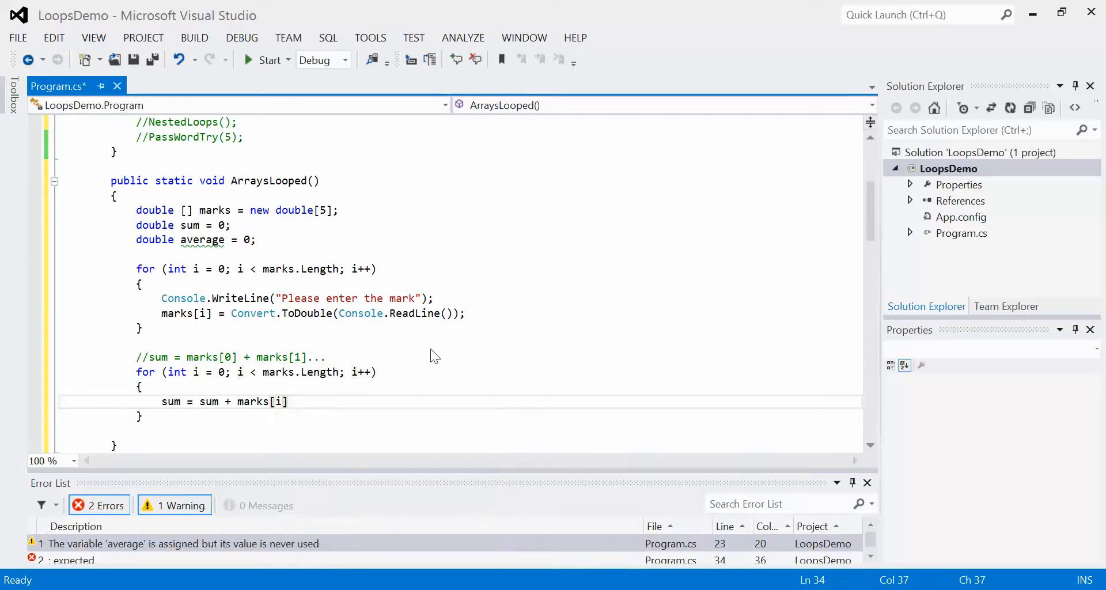
type(";")
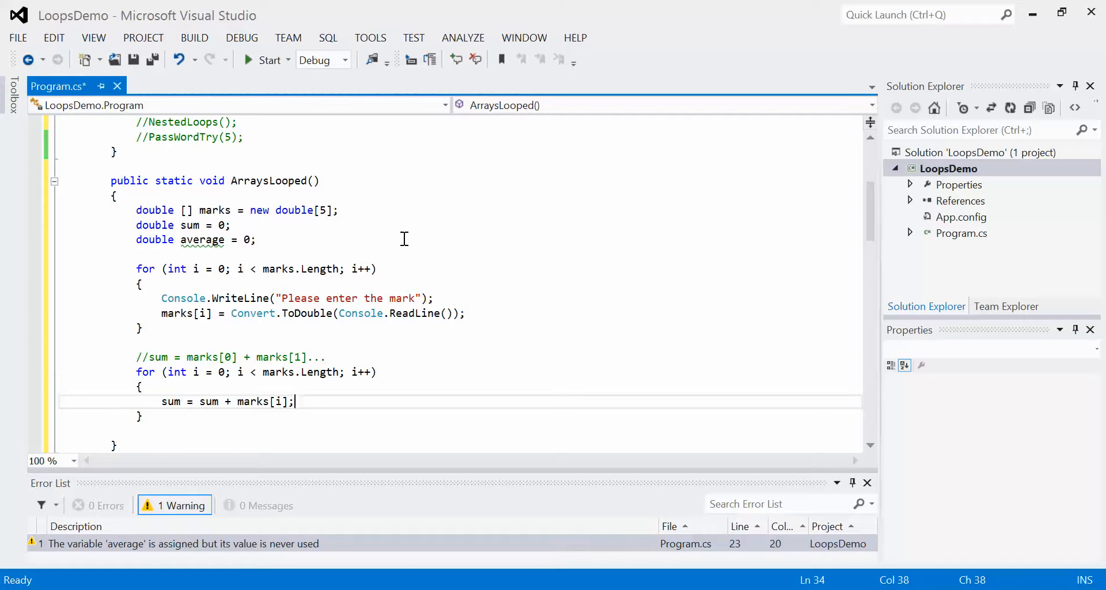
- Toggle the array size to 500 and back, then add average = sum / marks.Length; after the loop
left_click(323, 209)
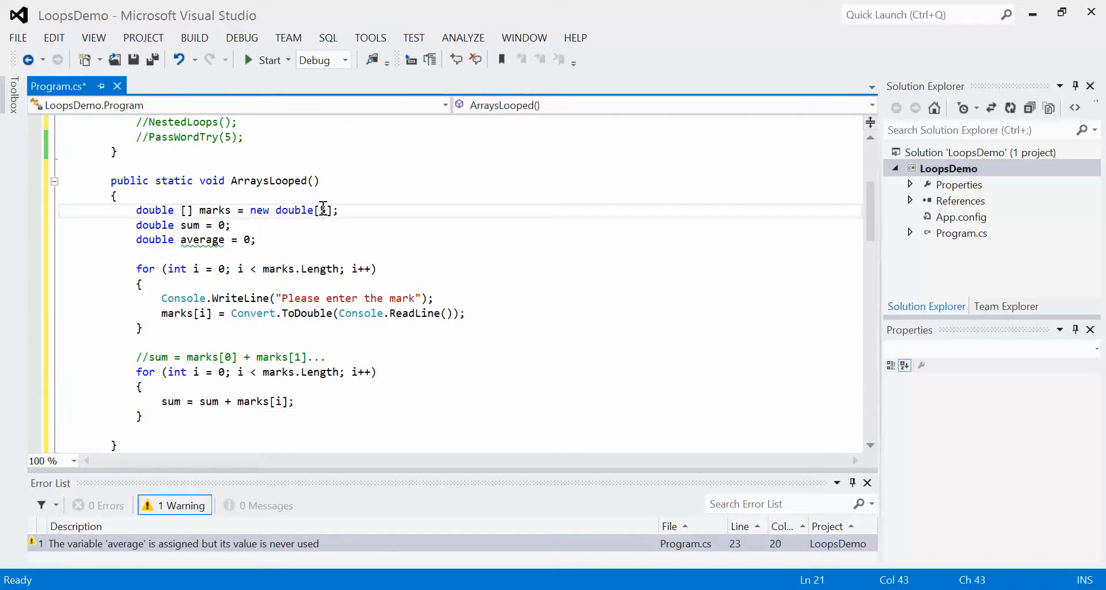
type("500")
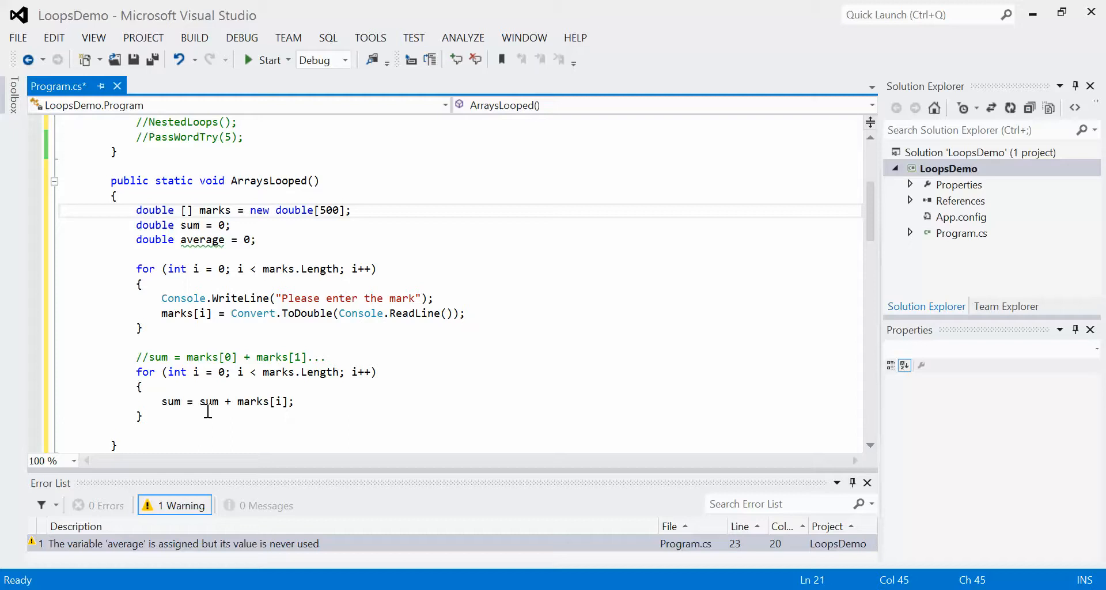
mouse_move(334, 159)
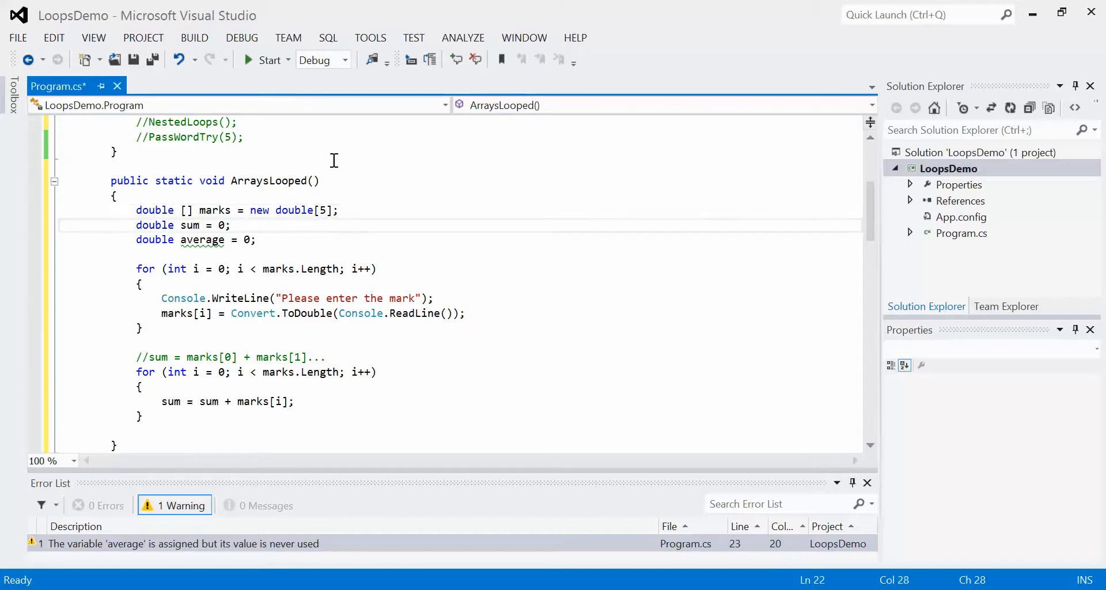
left_click(136, 430)
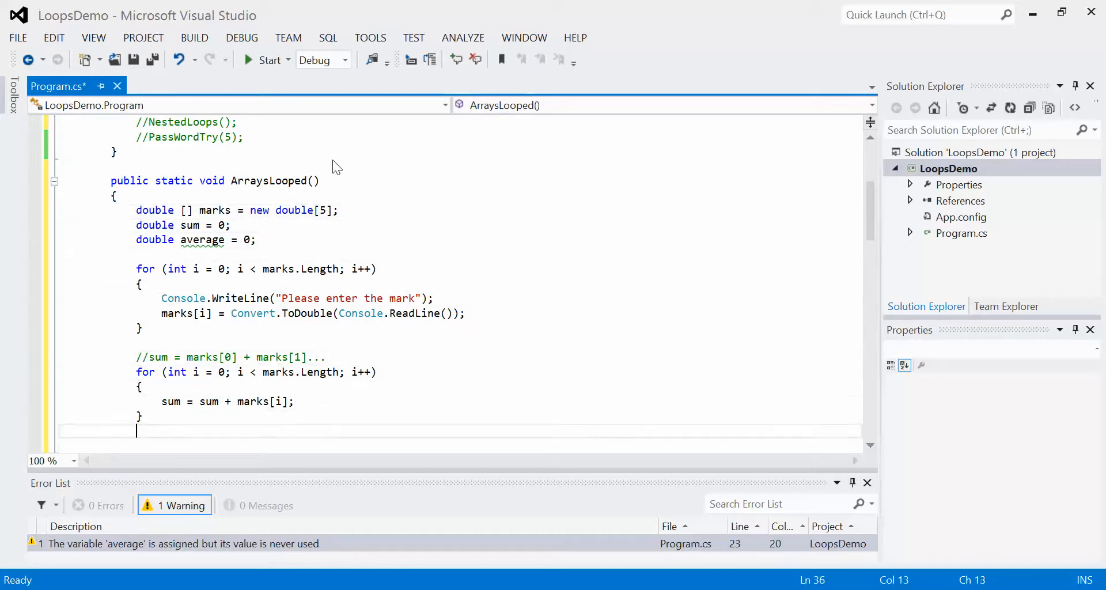
type("average =")
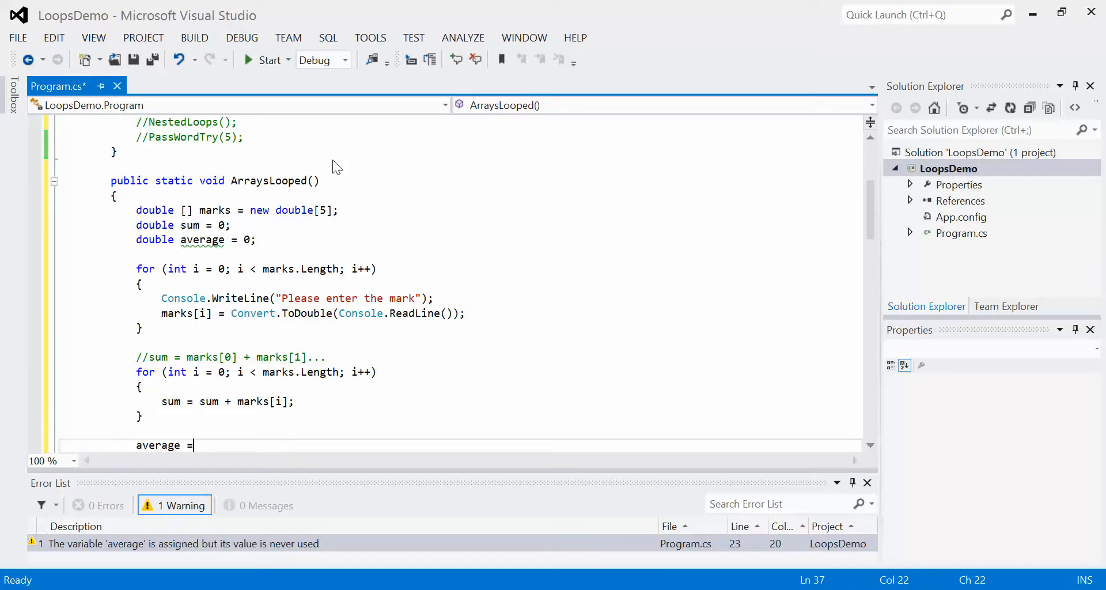
type("sum /")
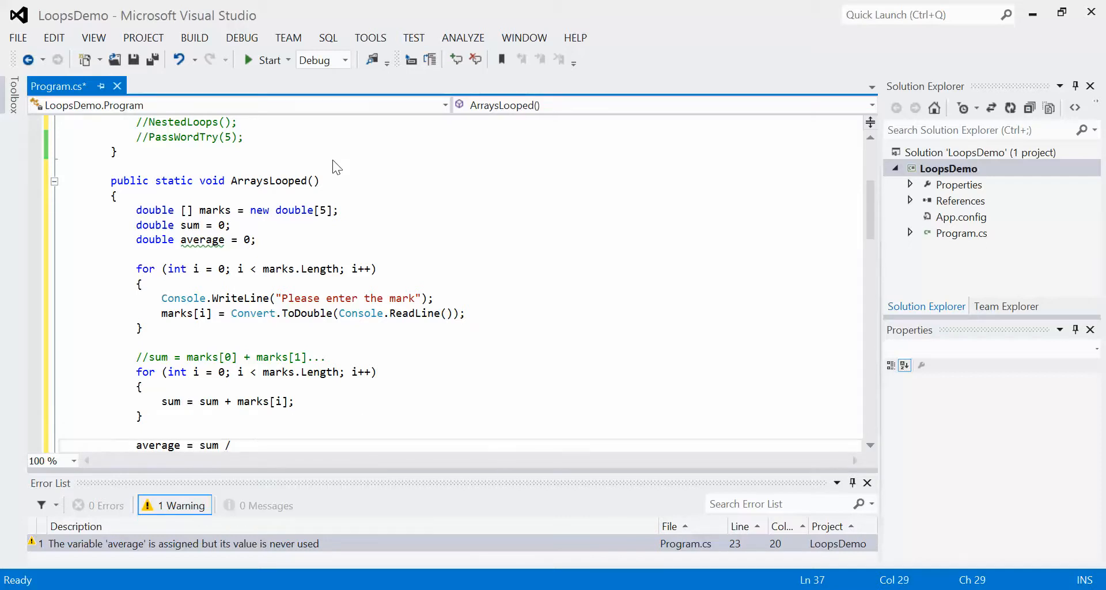
type("marks.Length;")
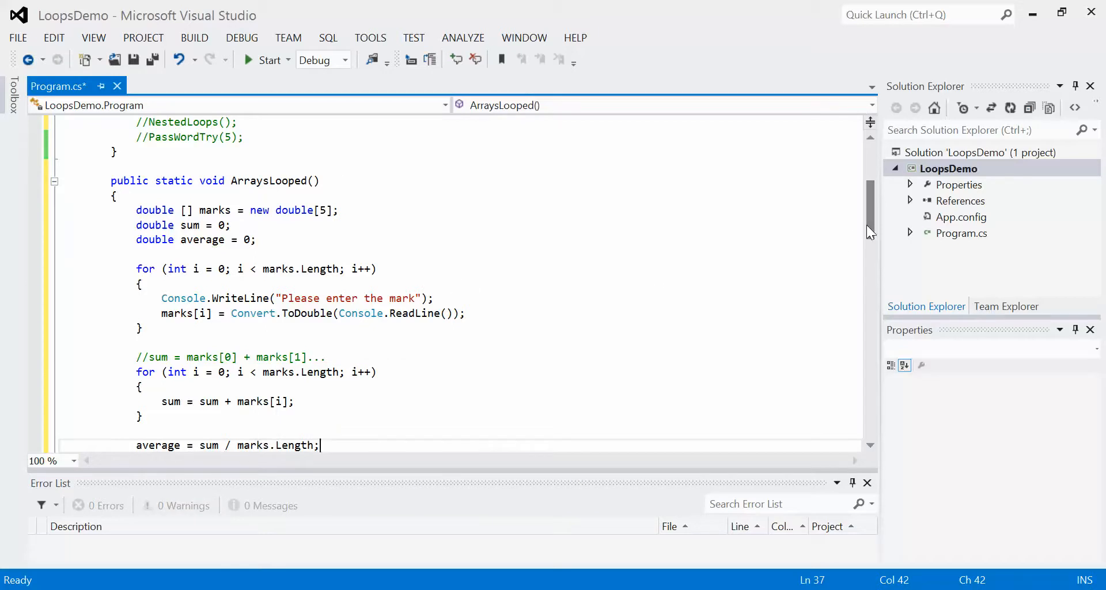
scroll("down", 3)
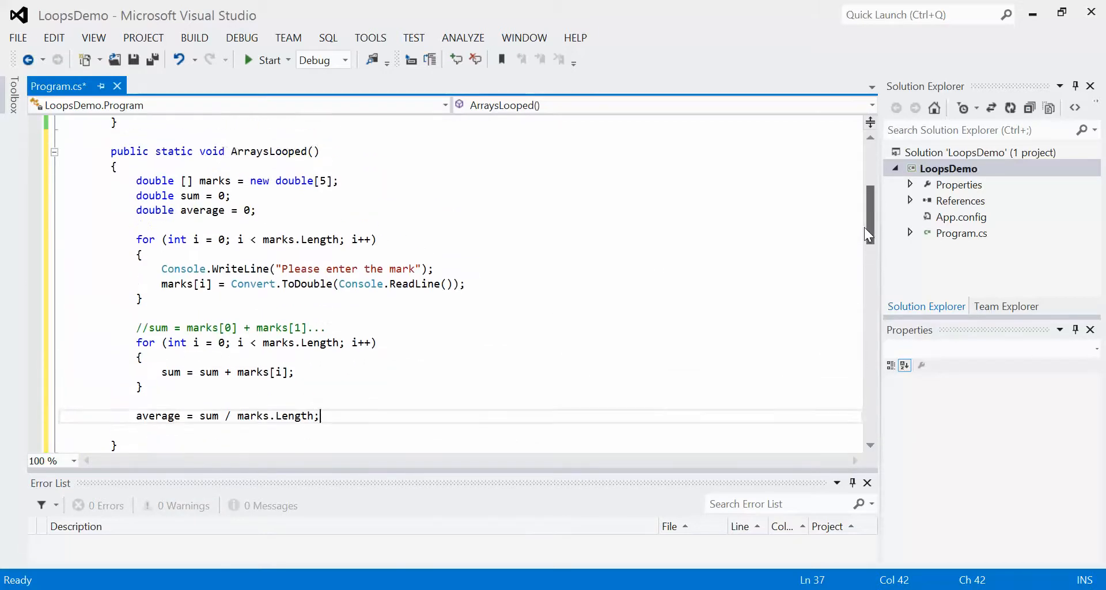
scroll("up", 3)
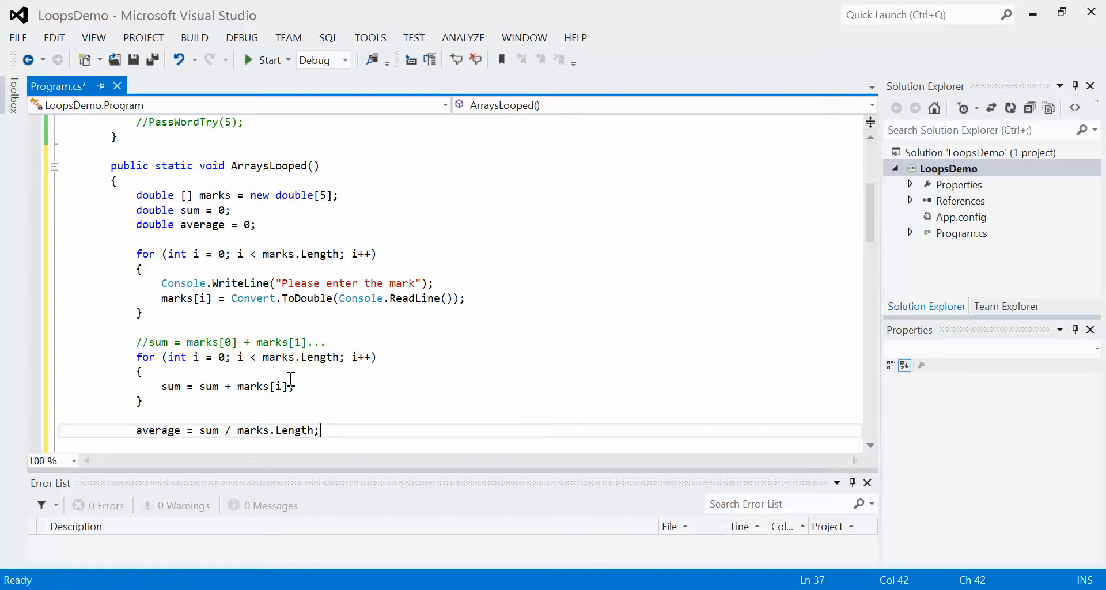
mouse_move(274, 210)
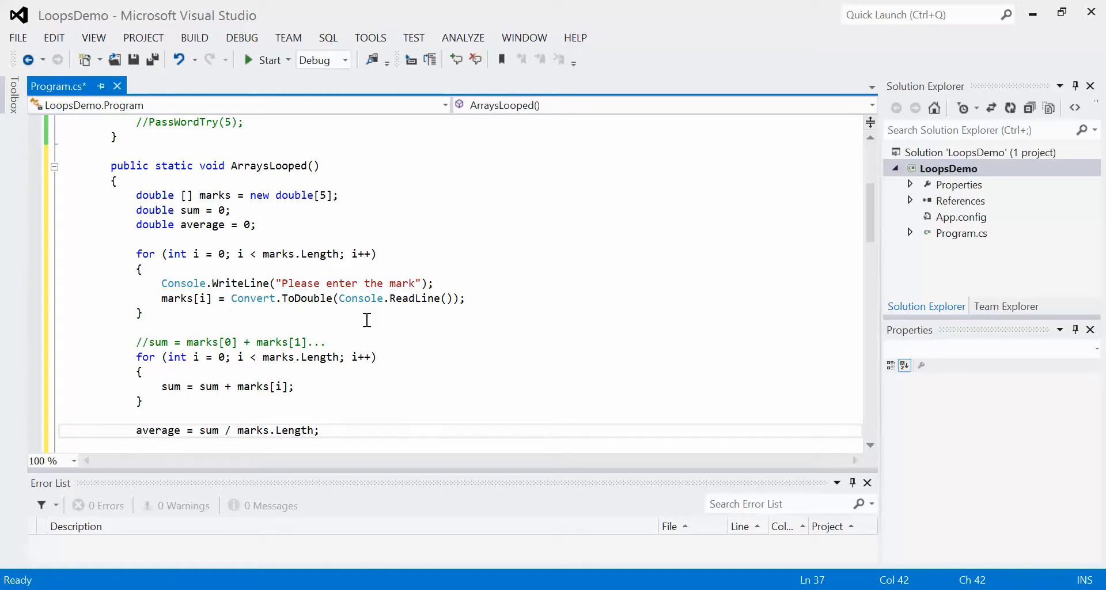
mouse_move(623, 338)
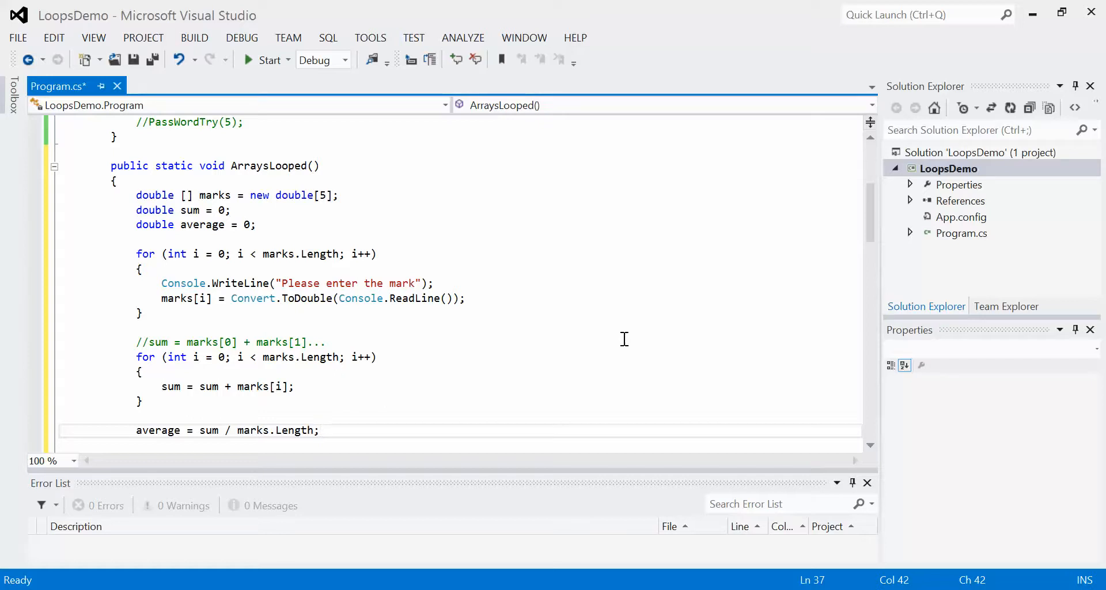
left_click(319, 430)
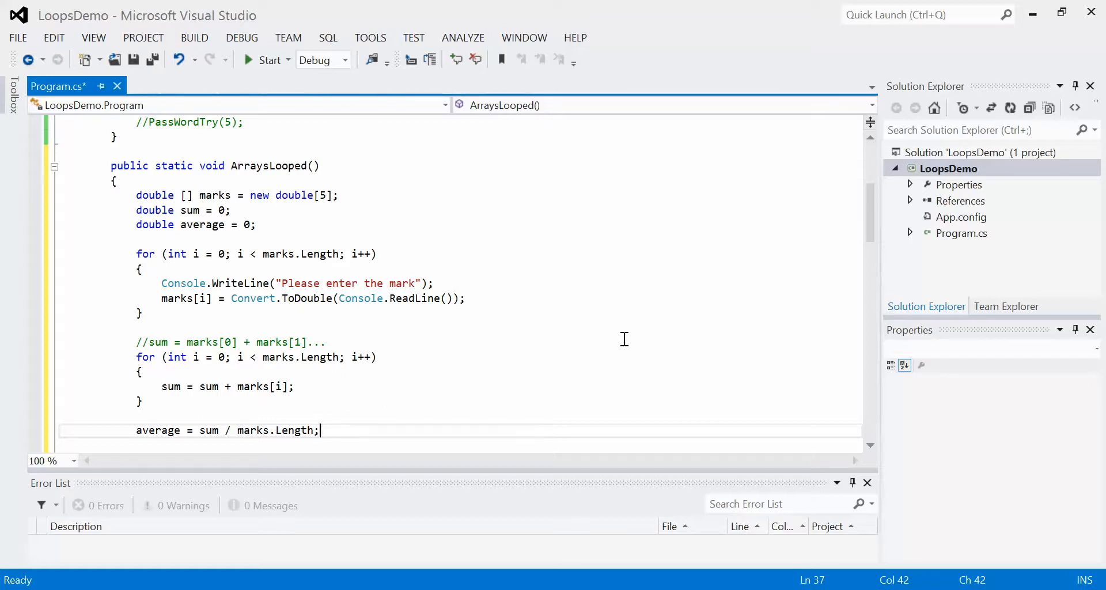
mouse_move(251, 374)
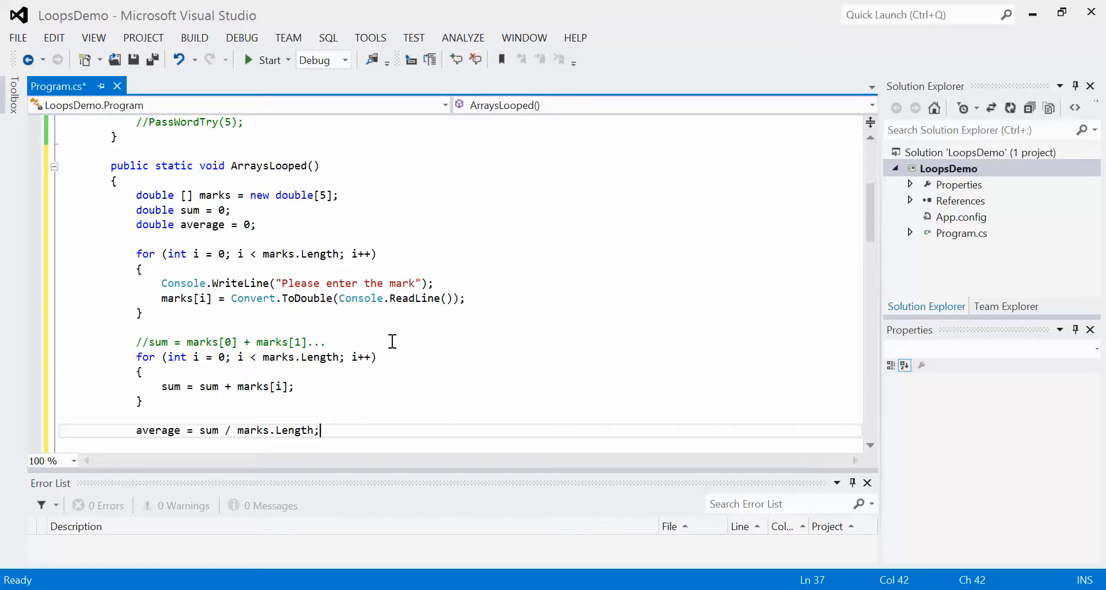
mouse_move(338, 346)
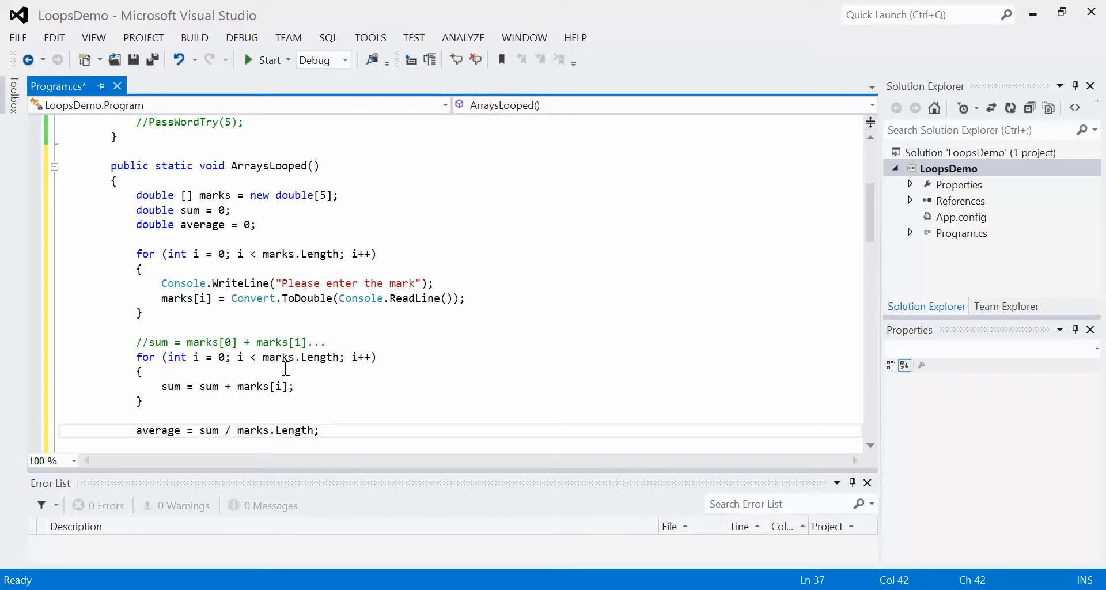
left_click(319, 430)
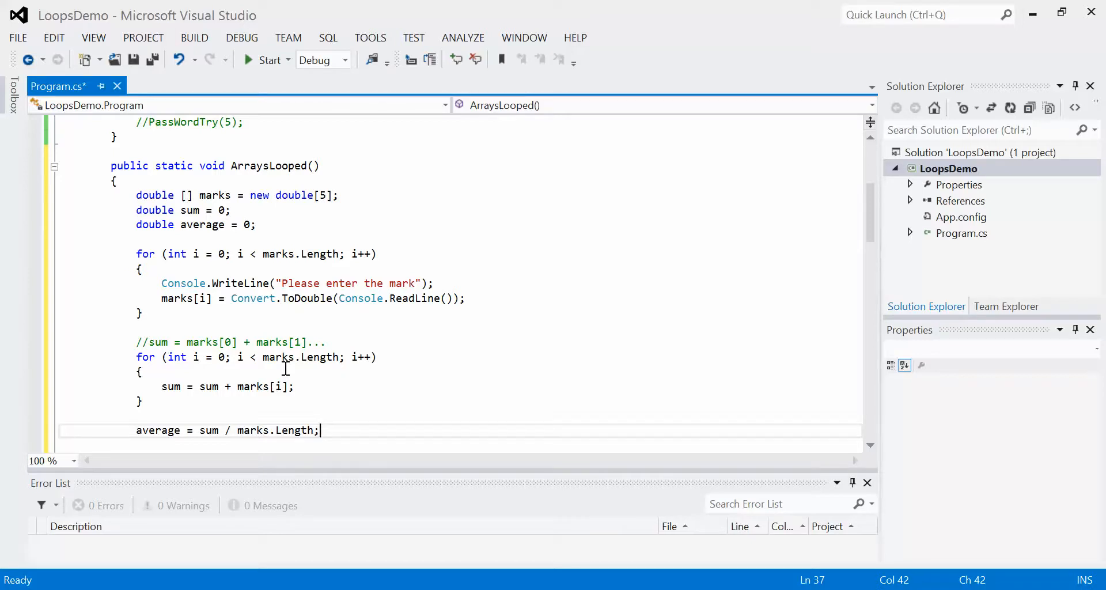